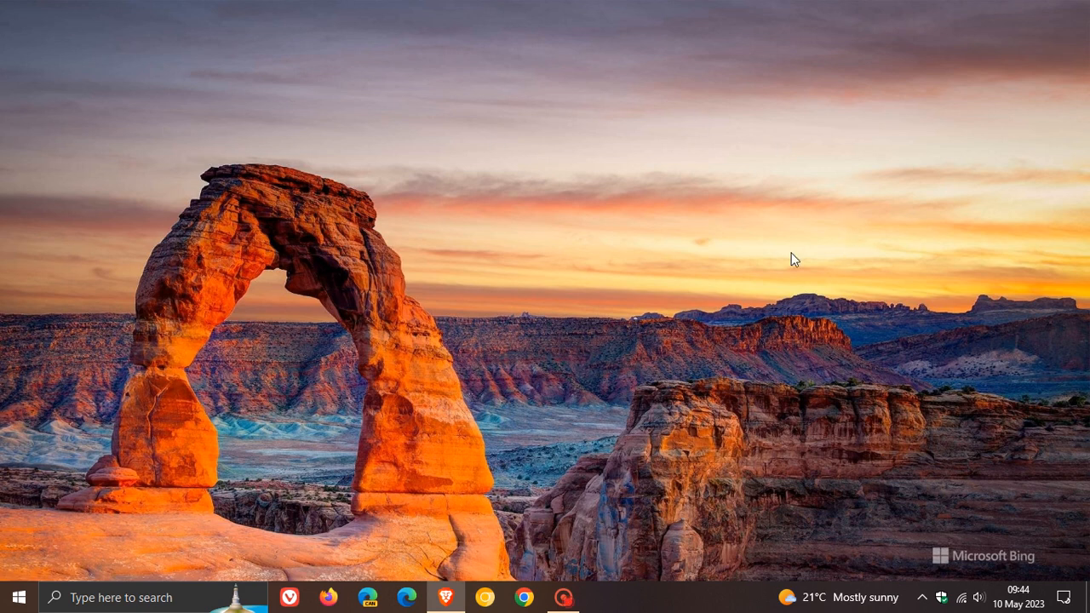
mouse_move(716, 273)
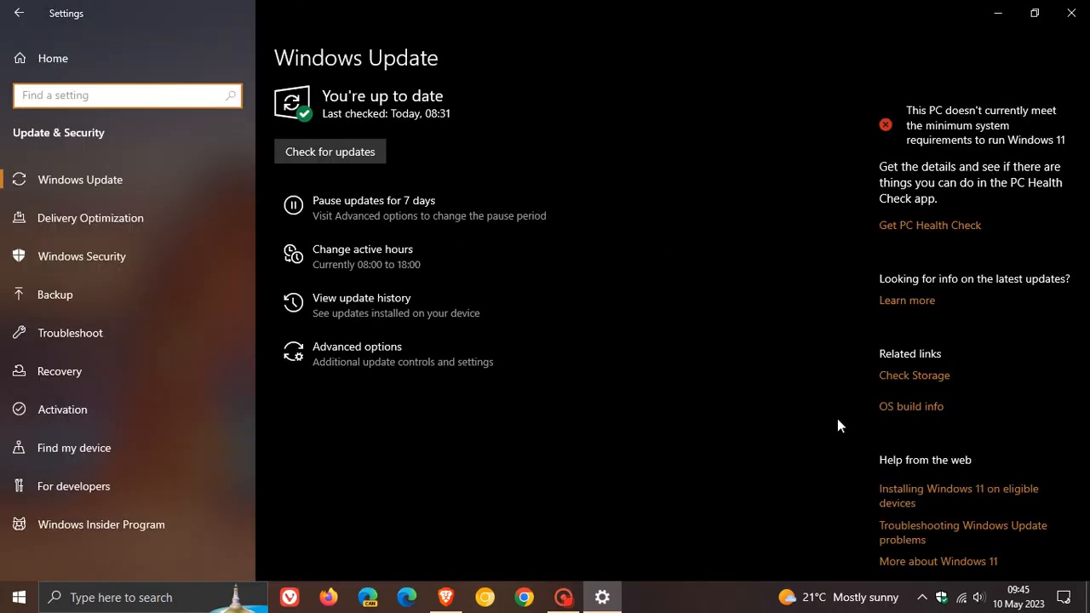
mouse_move(421, 206)
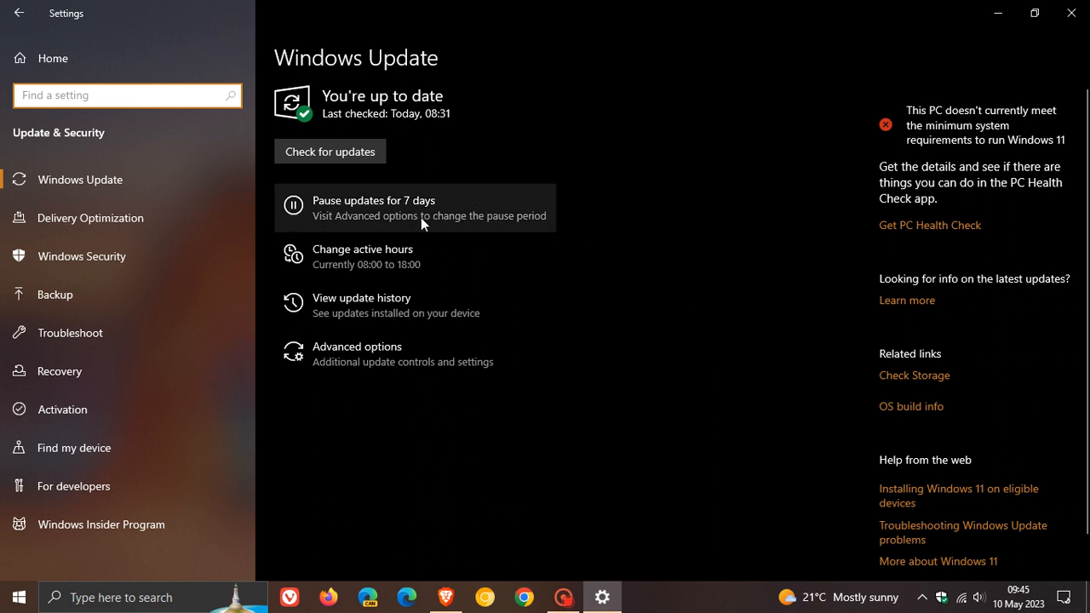
mouse_move(726, 382)
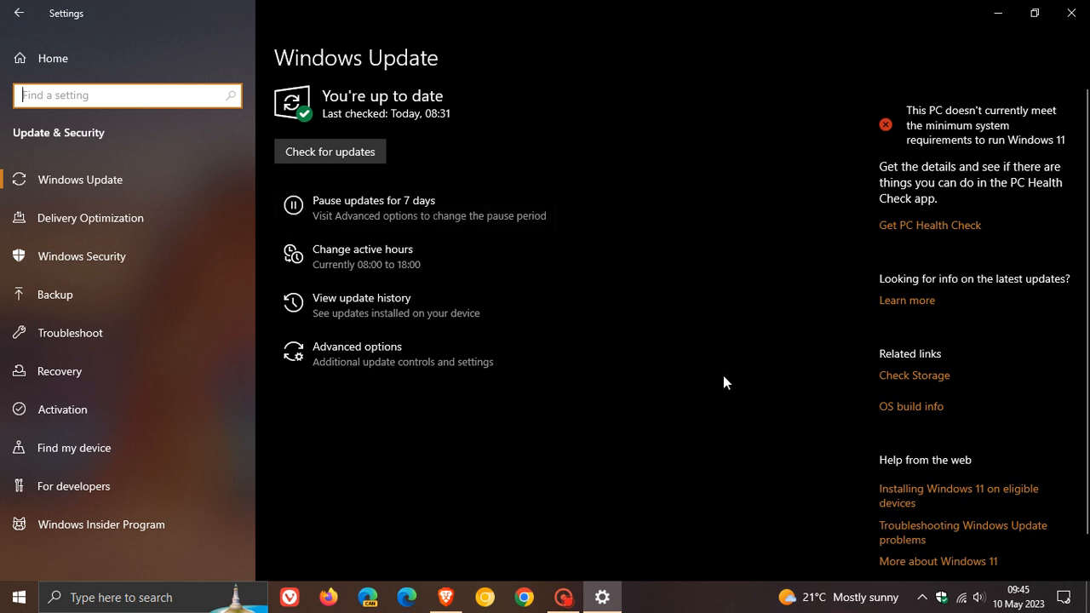
mouse_move(681, 158)
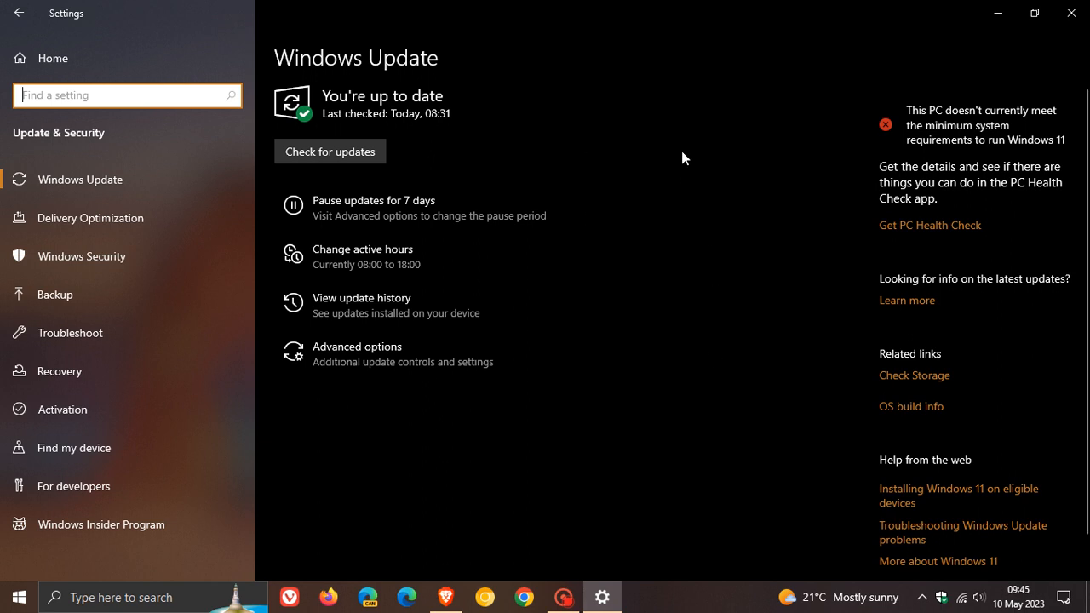
mouse_move(472, 298)
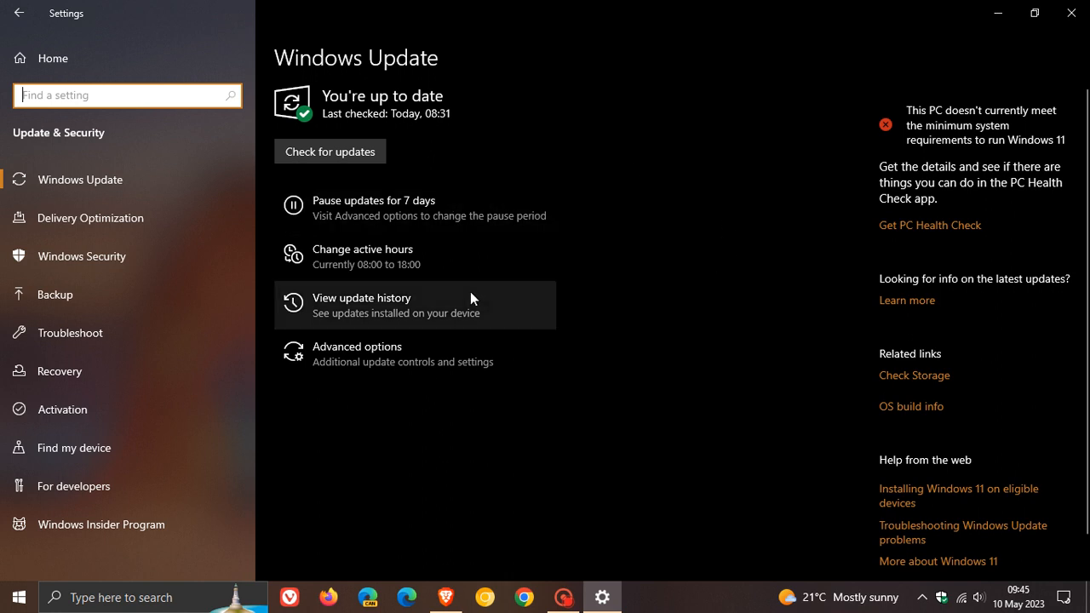
mouse_move(704, 324)
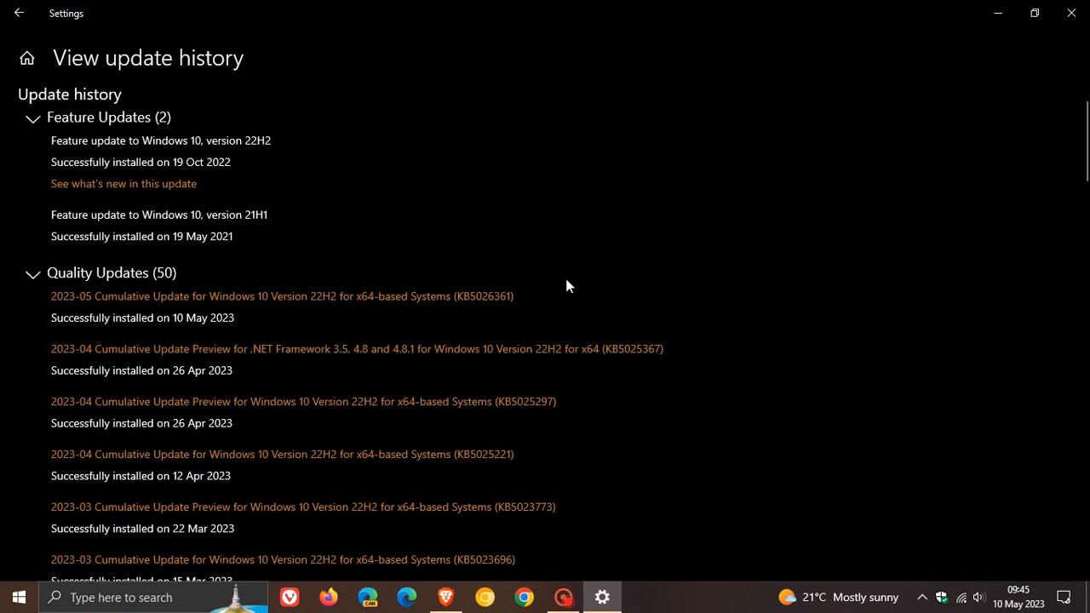
mouse_move(417, 296)
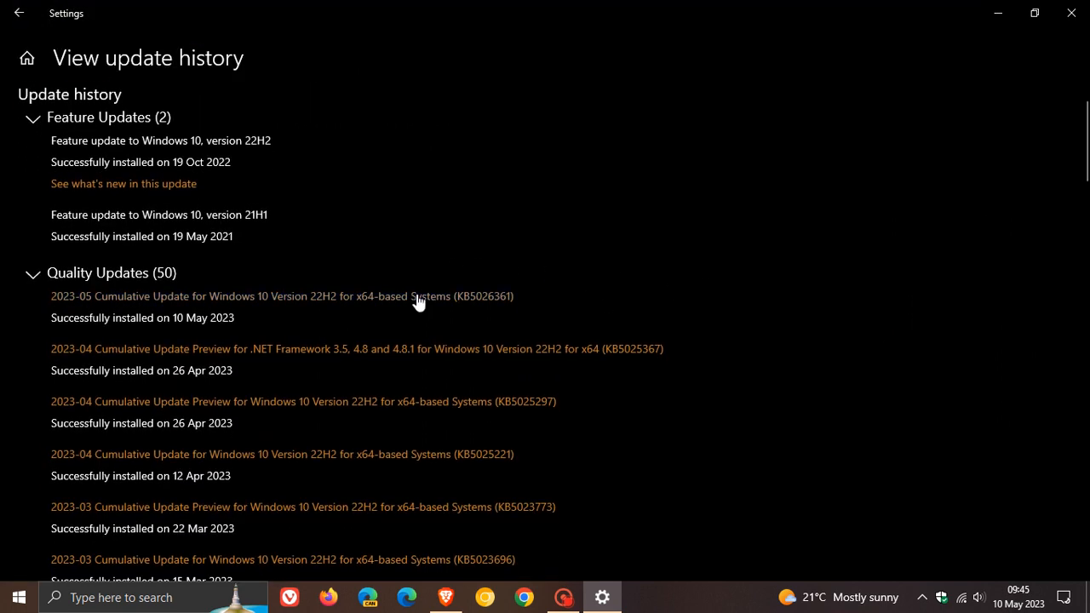
mouse_move(500, 313)
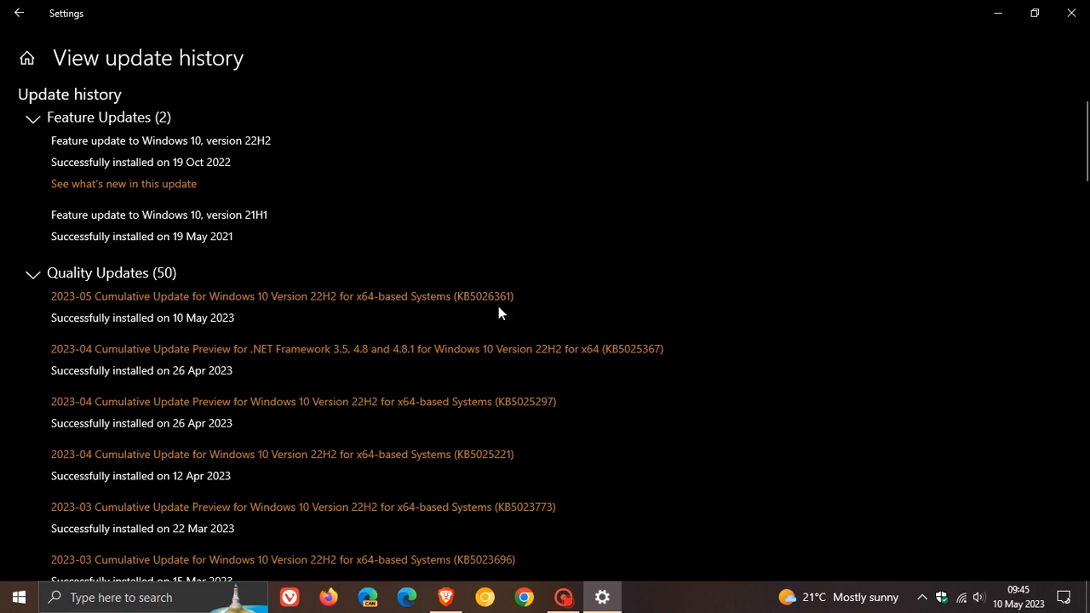
mouse_move(560, 299)
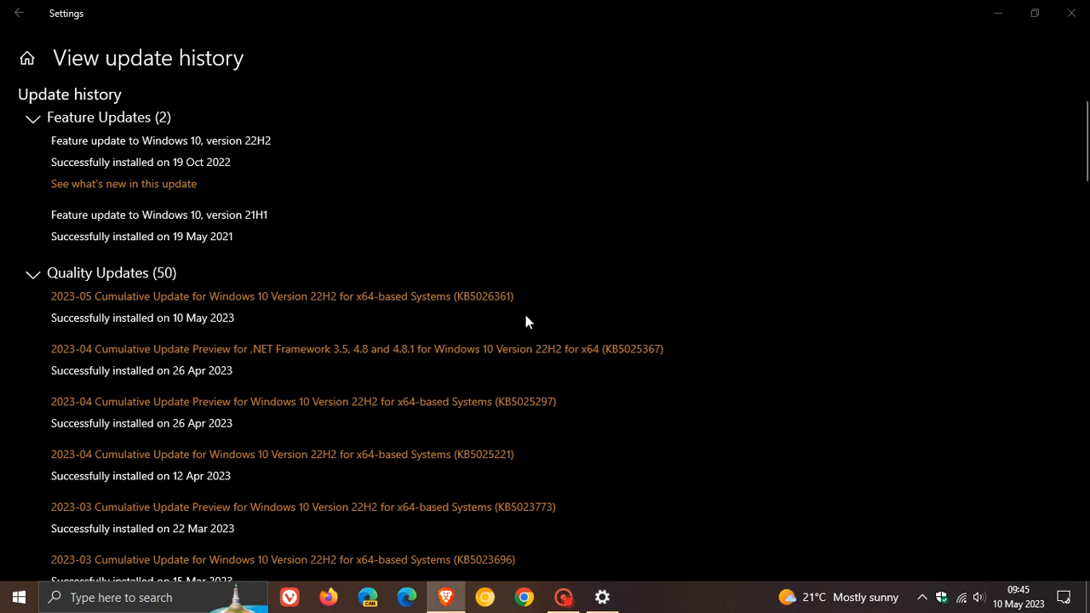
mouse_move(561, 306)
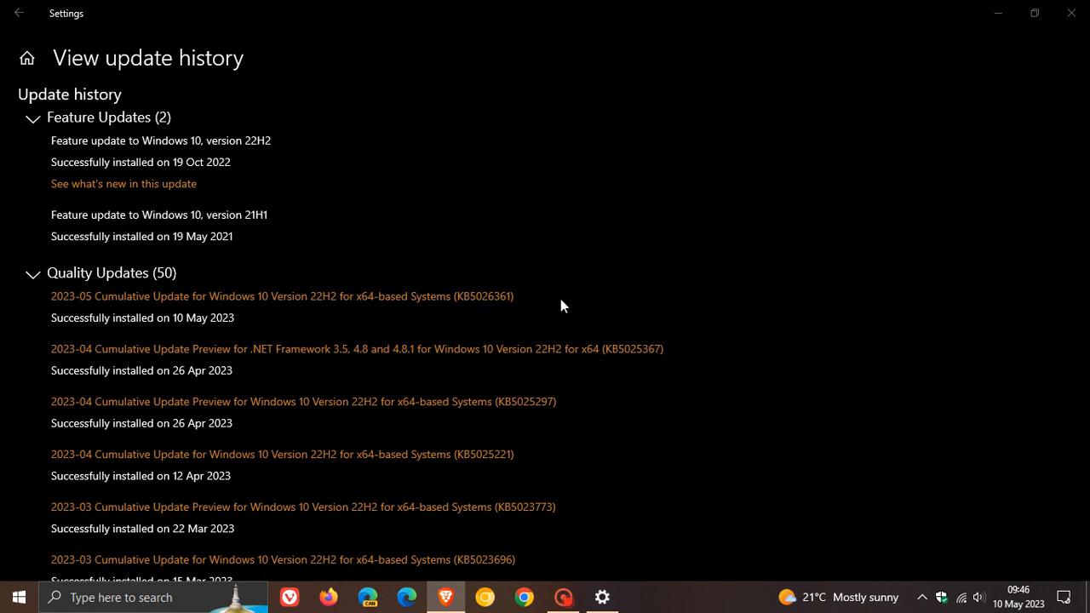
mouse_move(586, 293)
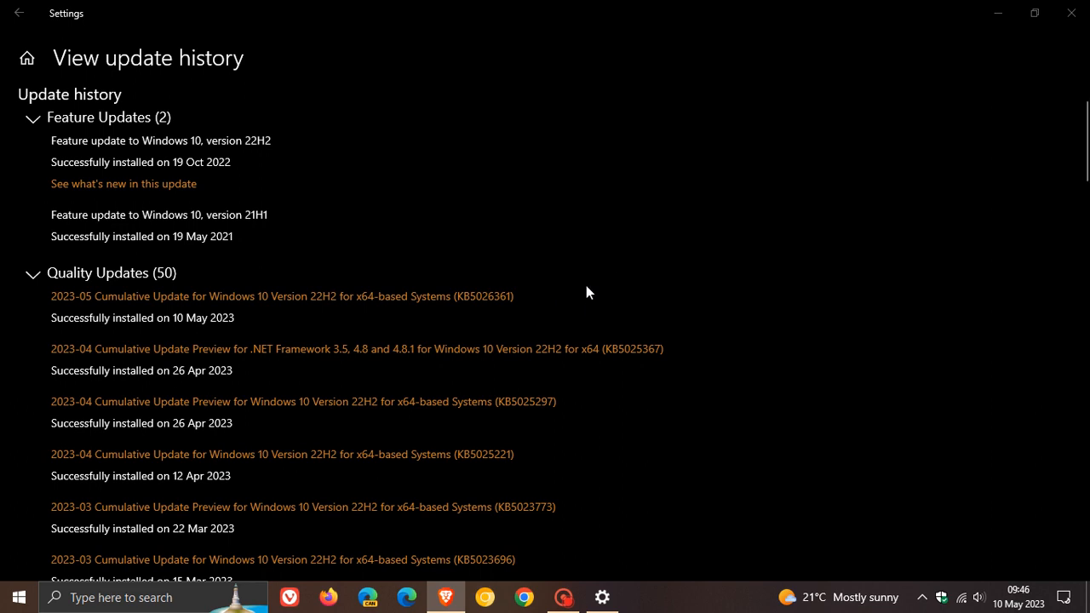
mouse_move(632, 260)
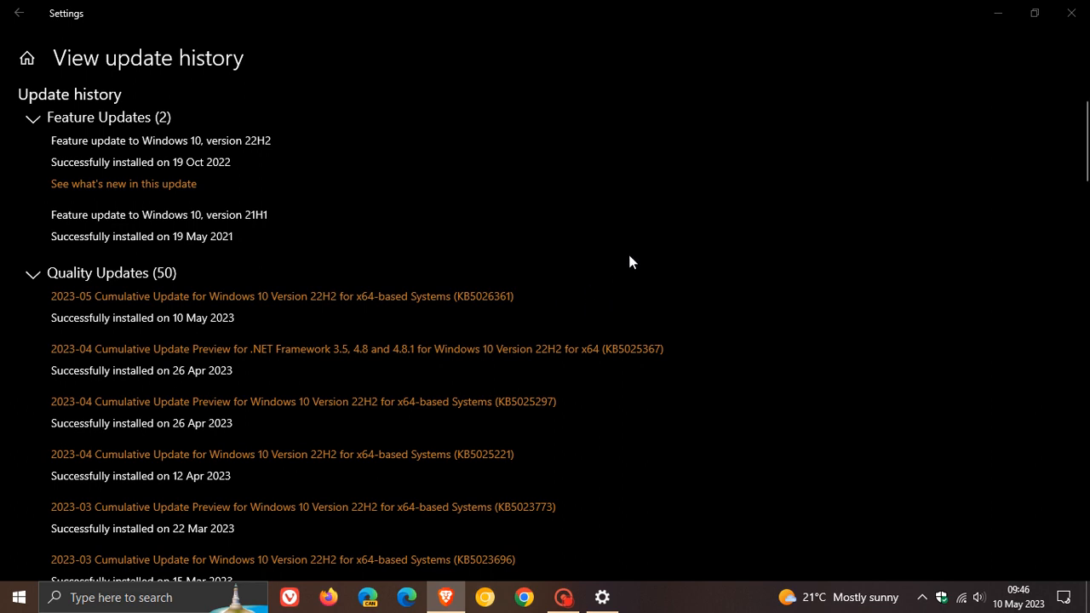
mouse_move(667, 270)
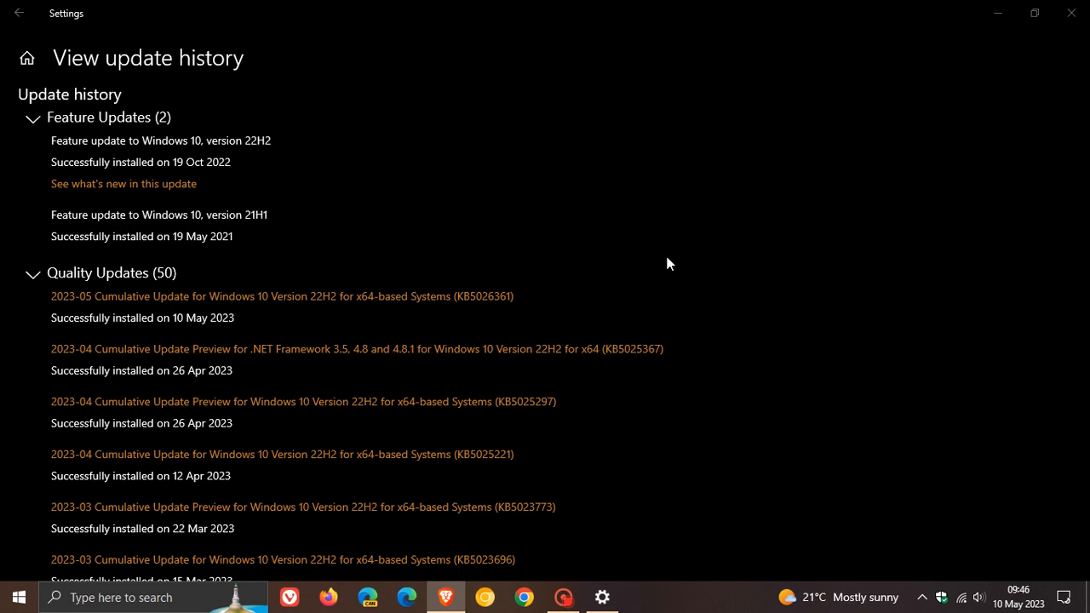
mouse_move(605, 271)
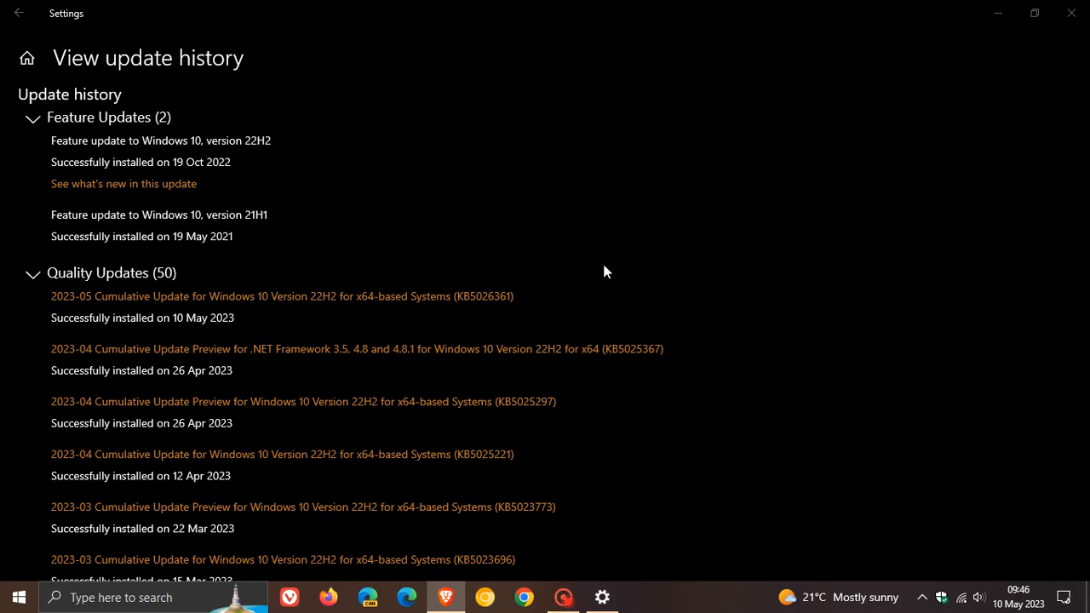
mouse_move(655, 283)
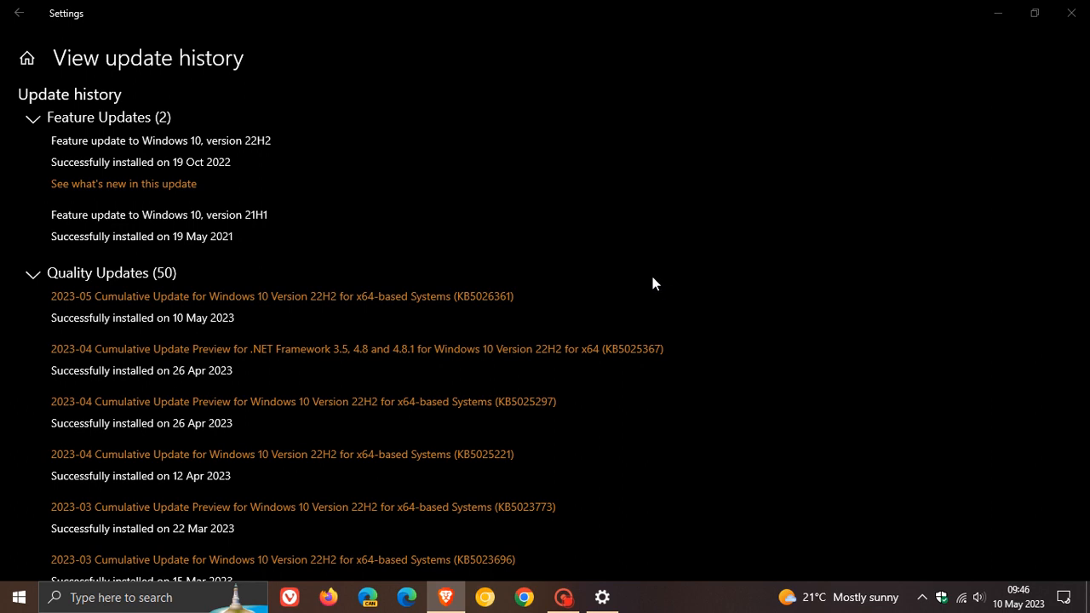
mouse_move(648, 257)
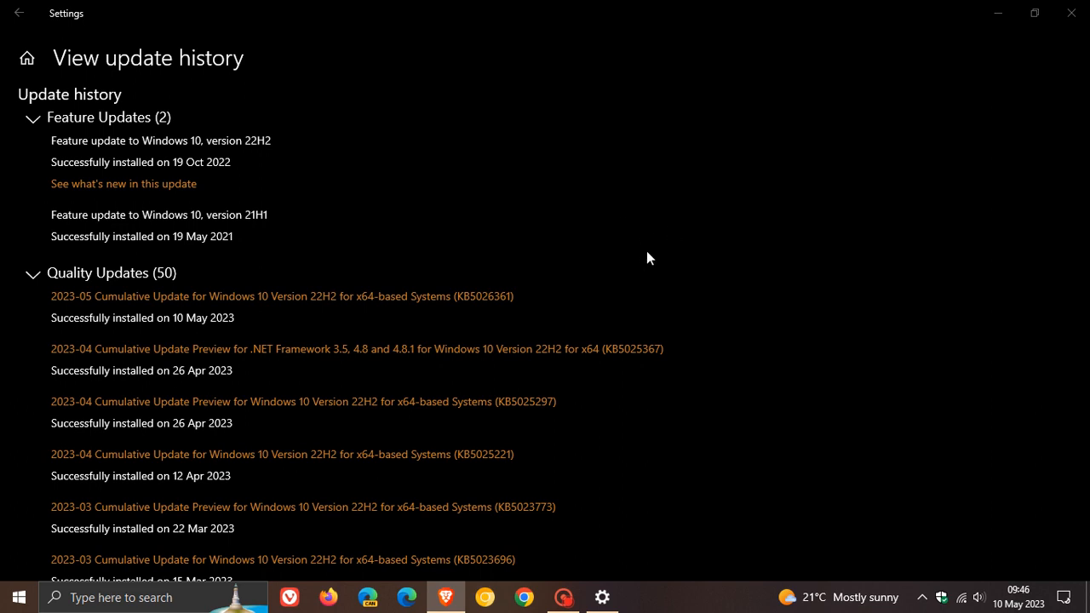
mouse_move(633, 281)
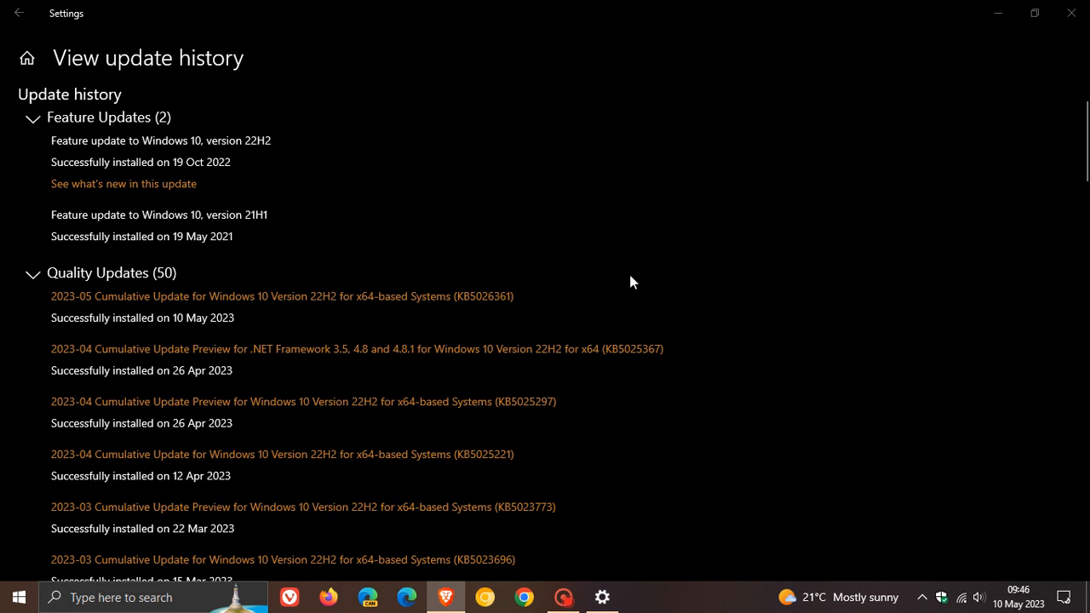
mouse_move(633, 293)
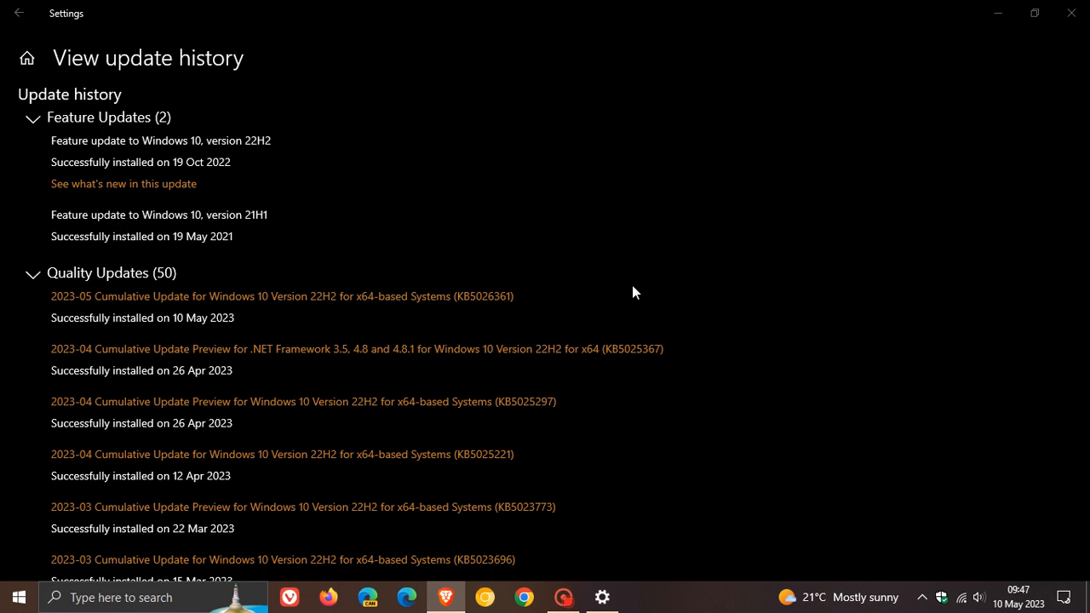
mouse_move(653, 279)
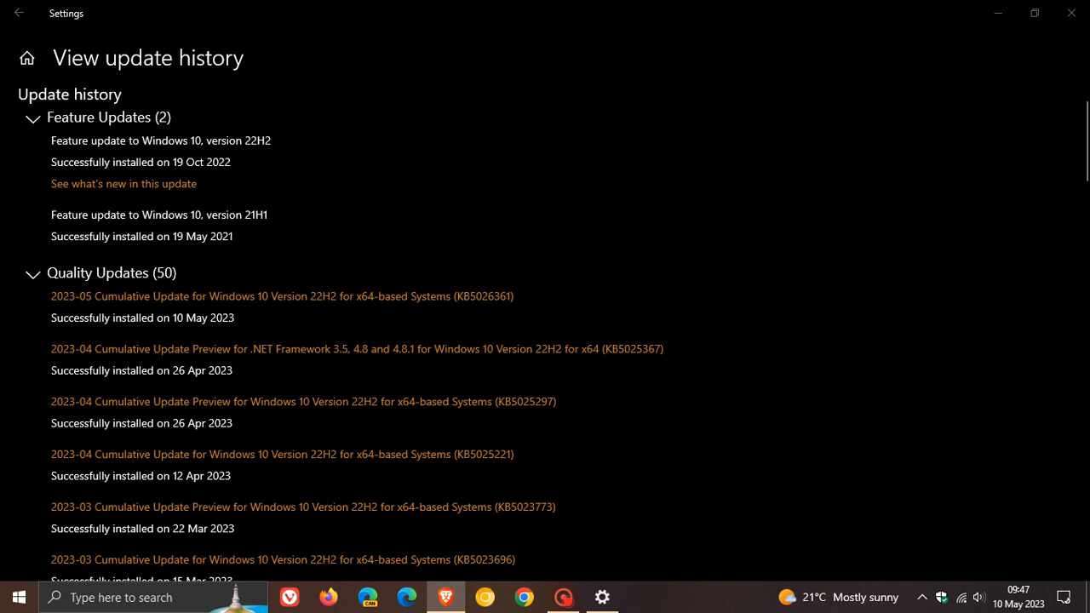
mouse_move(522, 387)
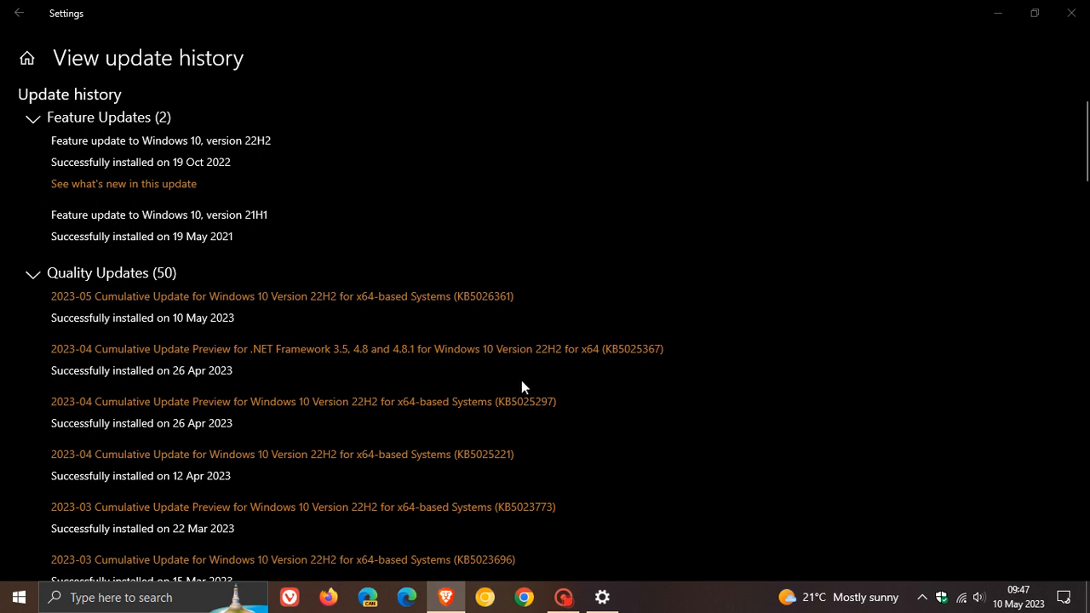
mouse_move(496, 395)
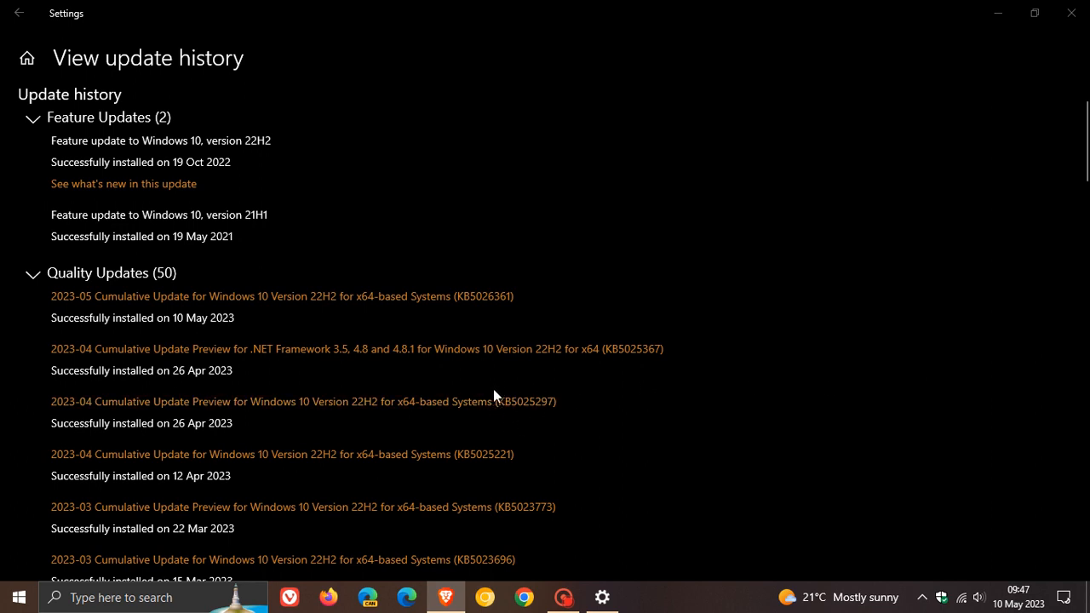
mouse_move(551, 425)
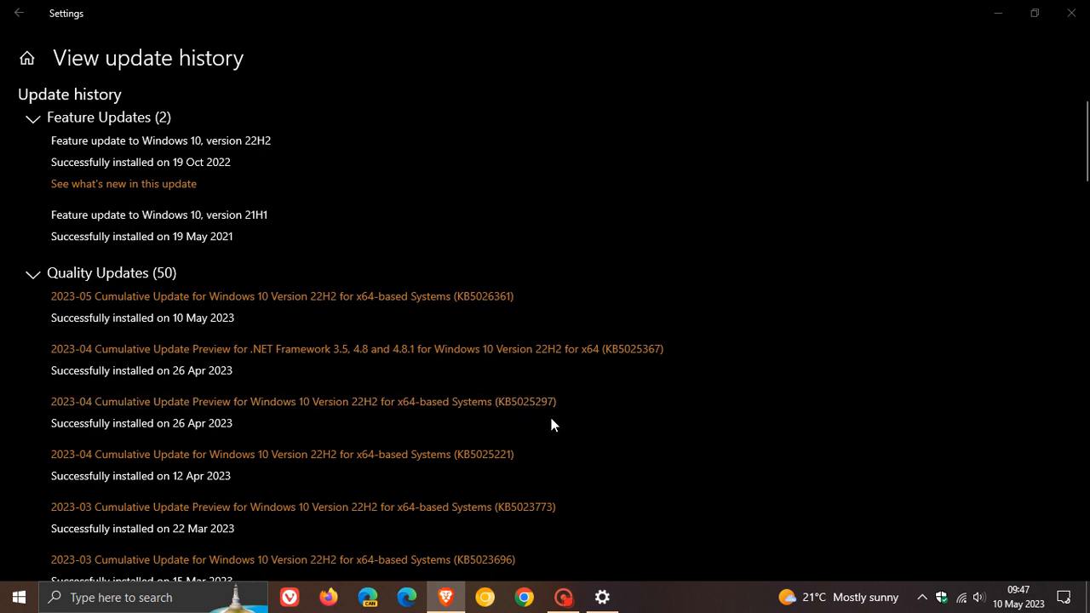
mouse_move(483, 395)
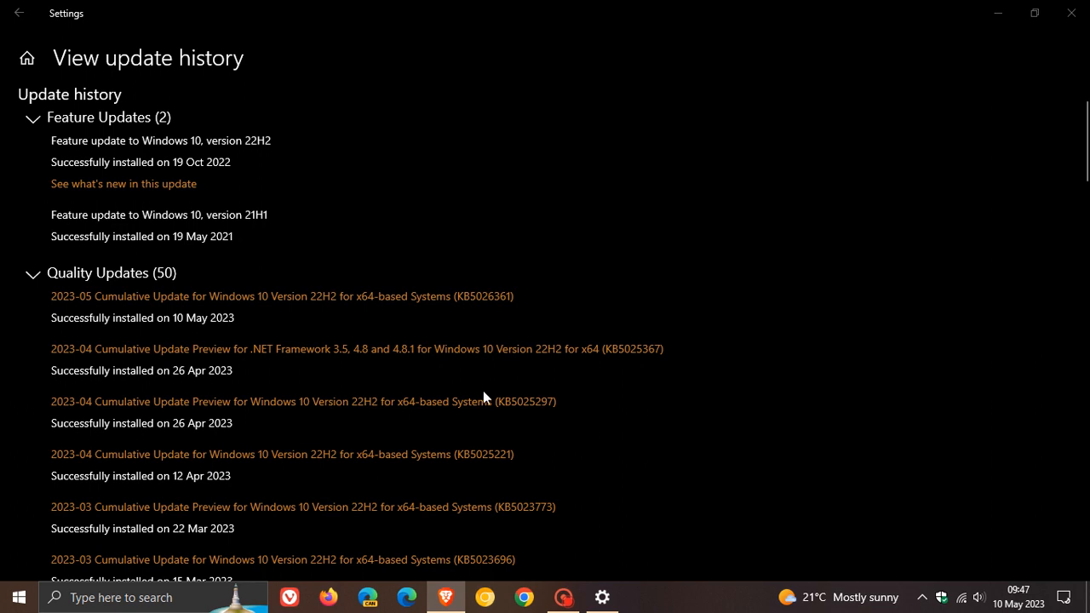
mouse_move(607, 406)
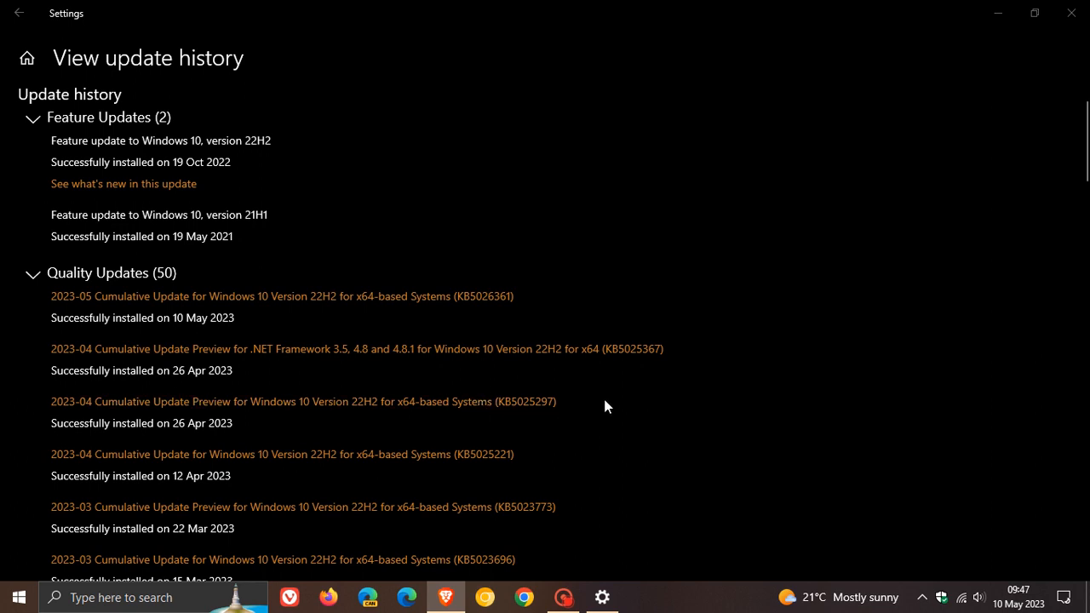
mouse_move(561, 410)
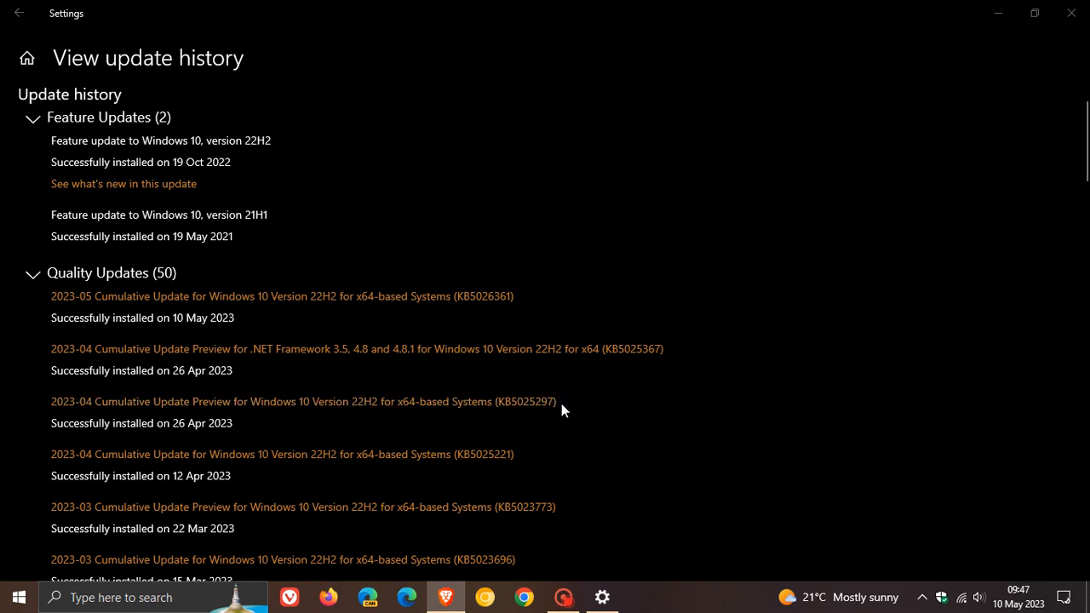
mouse_move(529, 296)
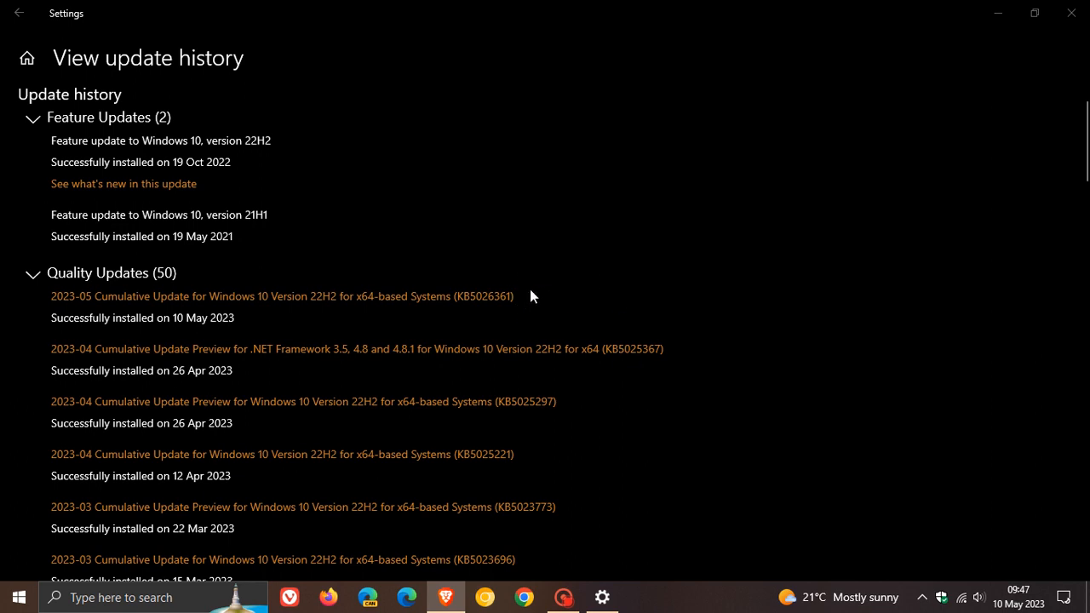
mouse_move(851, 364)
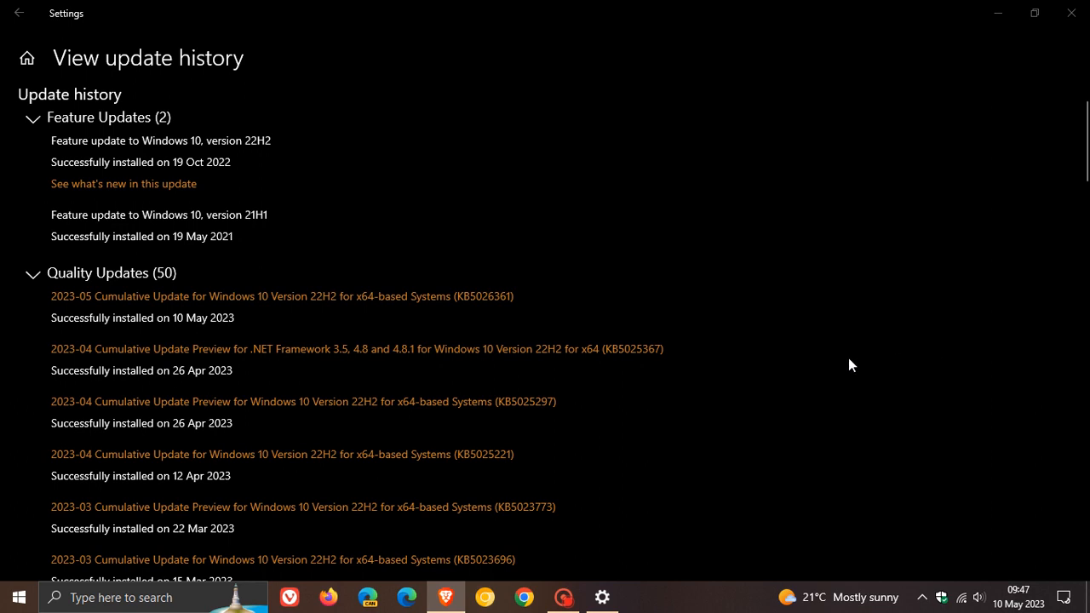
mouse_move(520, 440)
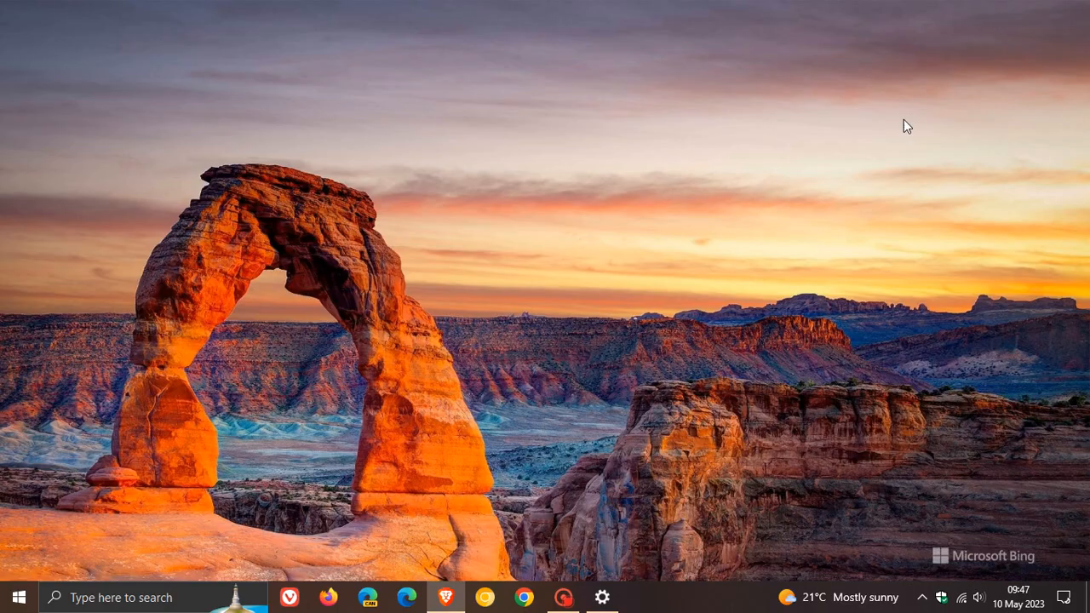
mouse_move(791, 286)
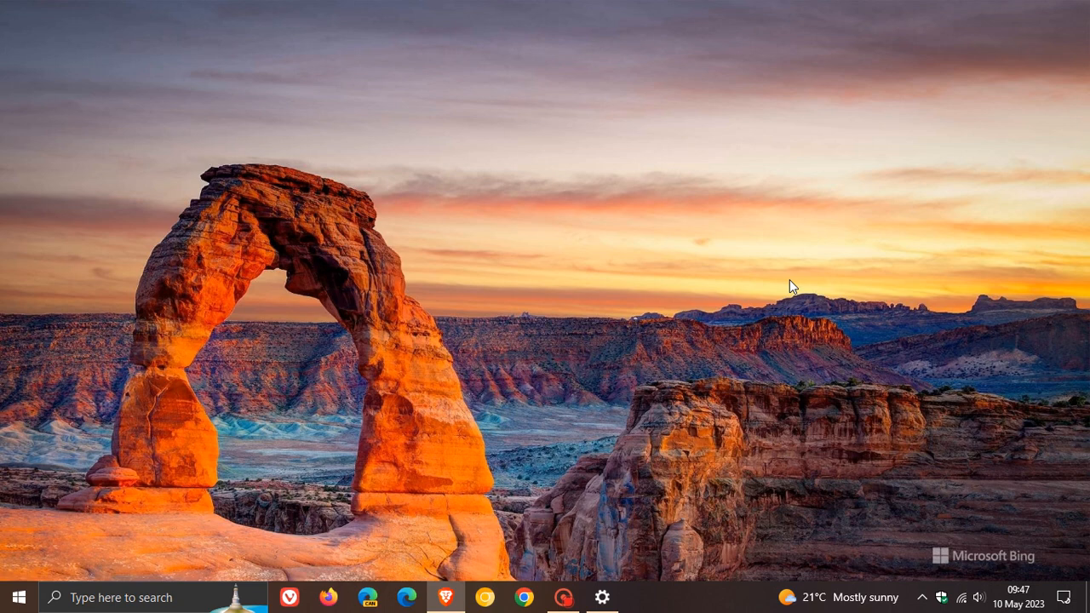
mouse_move(769, 296)
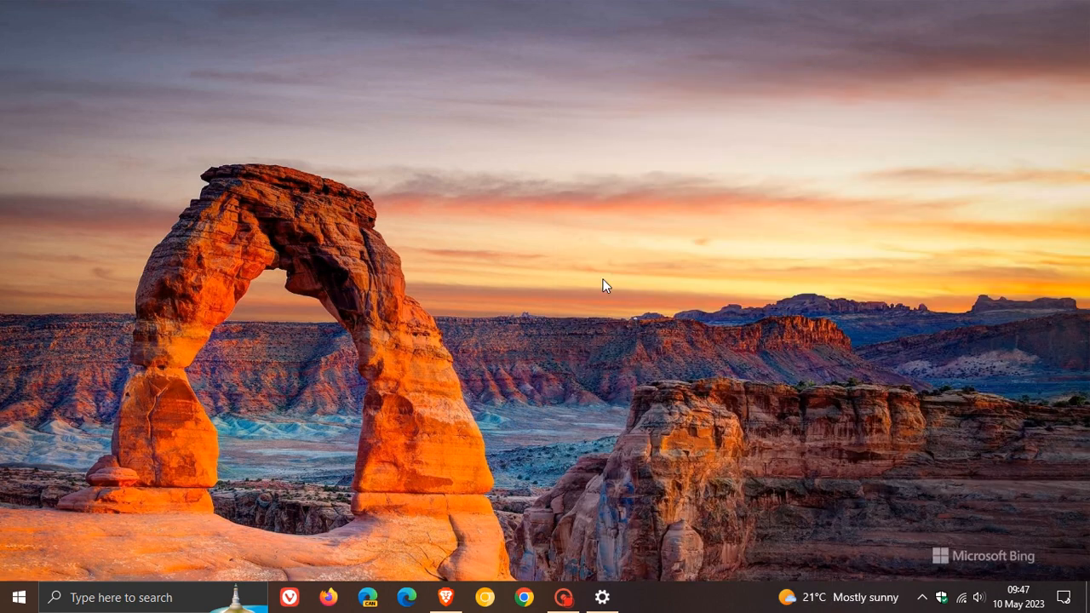
mouse_move(603, 597)
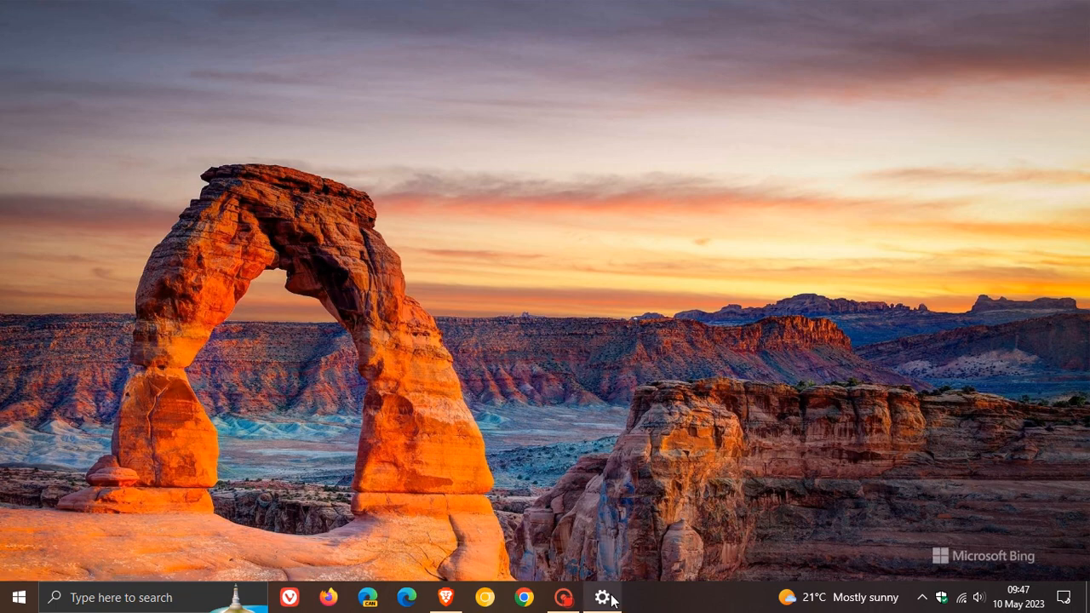
Restore Settings, open Time & Language, and review Region and Language, ending on Language
click(602, 596)
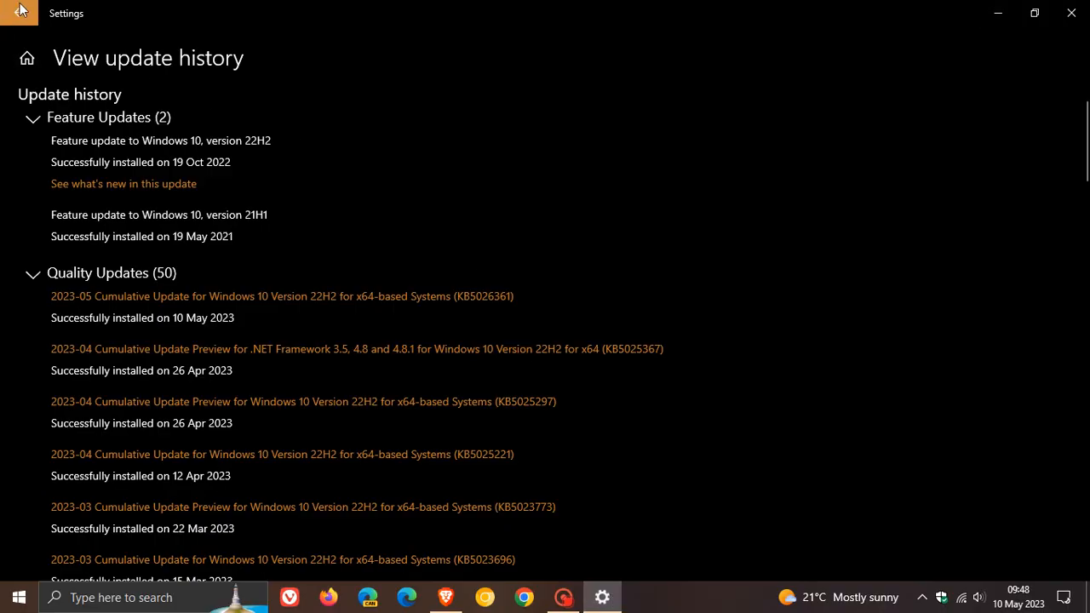
click(27, 57)
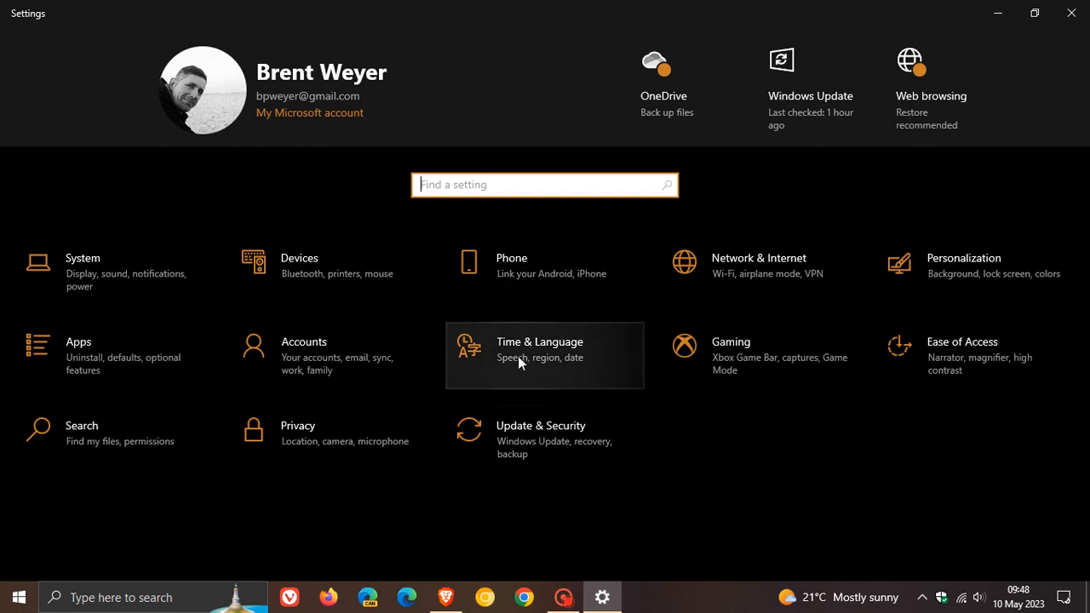
click(538, 349)
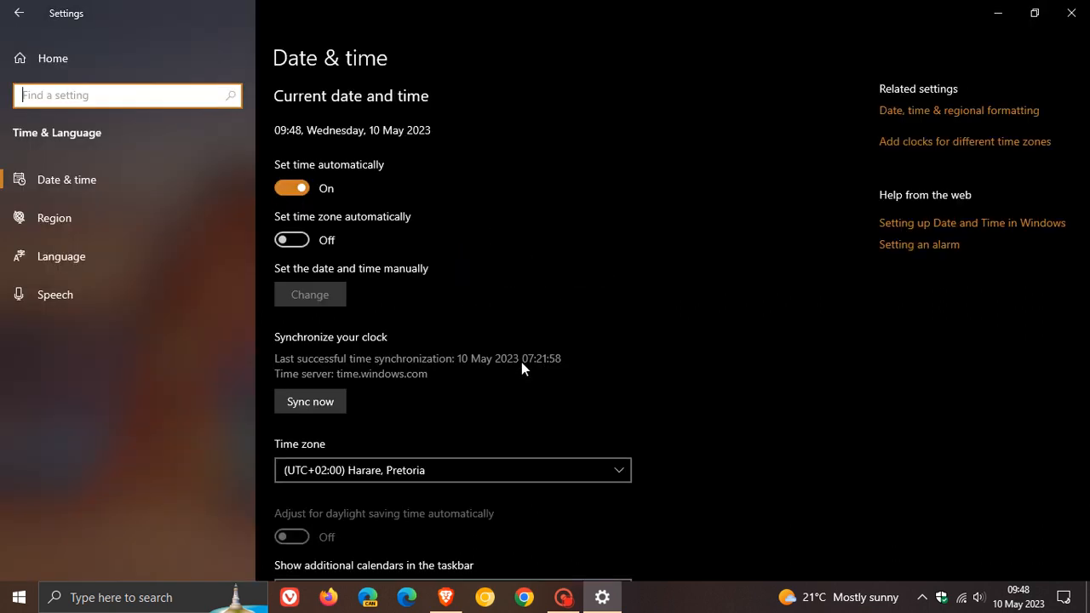
mouse_move(98, 204)
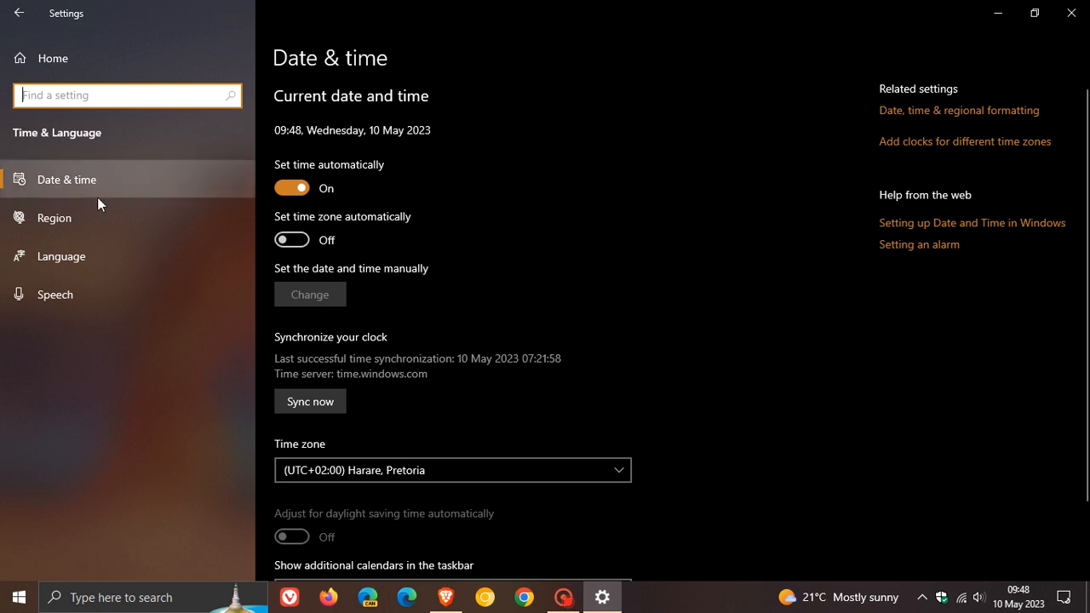
click(54, 217)
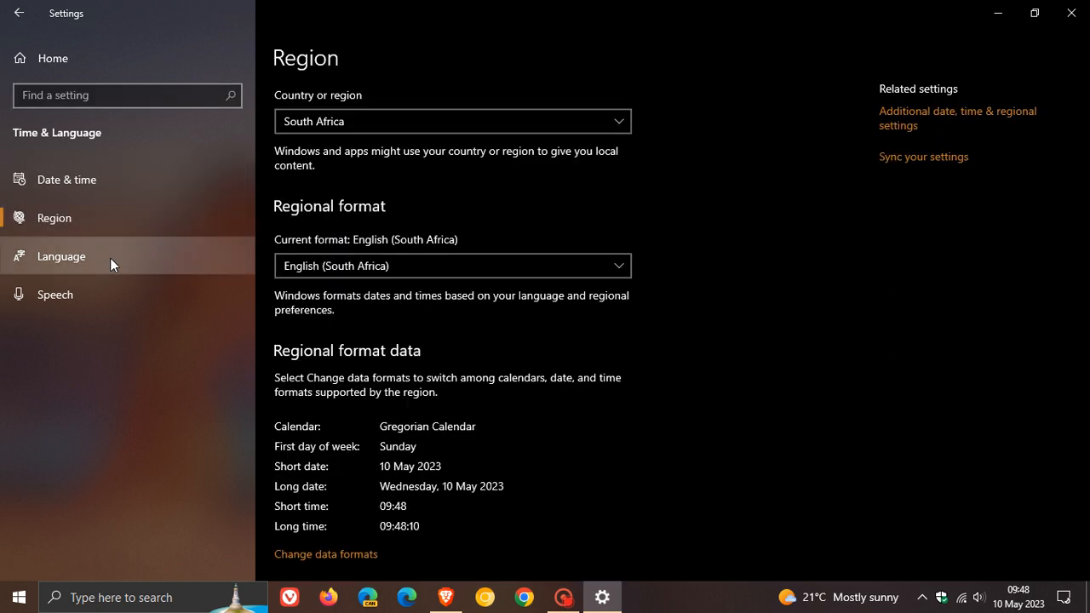
click(61, 255)
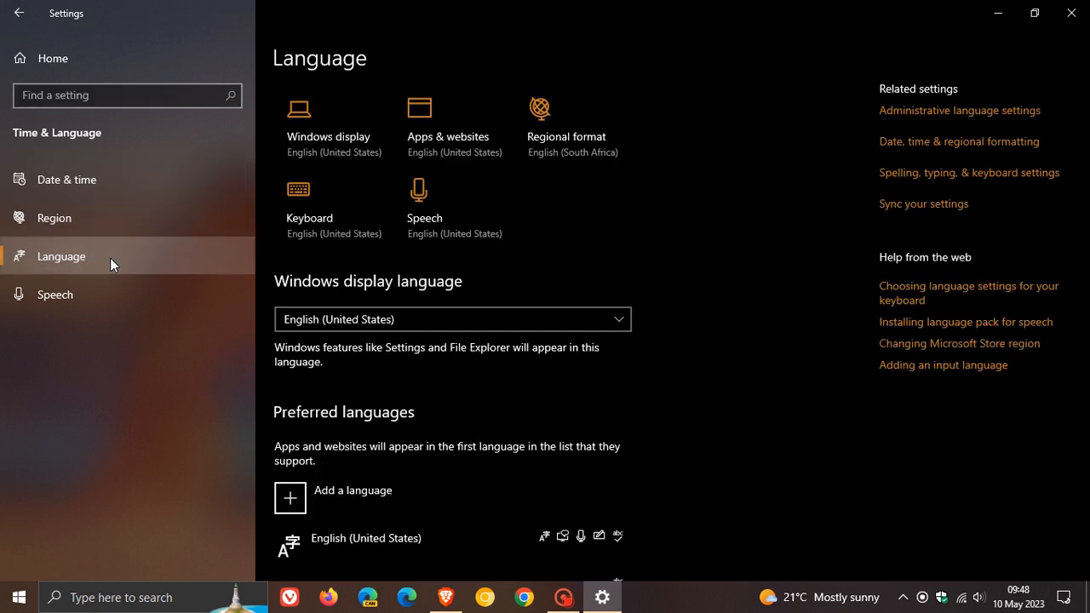
mouse_move(122, 223)
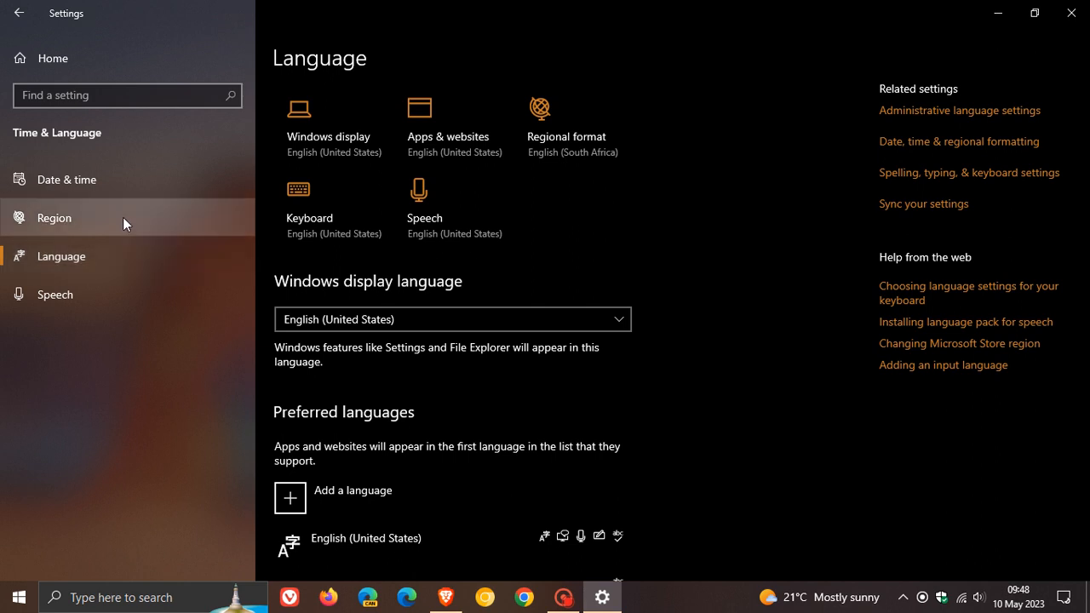
click(54, 217)
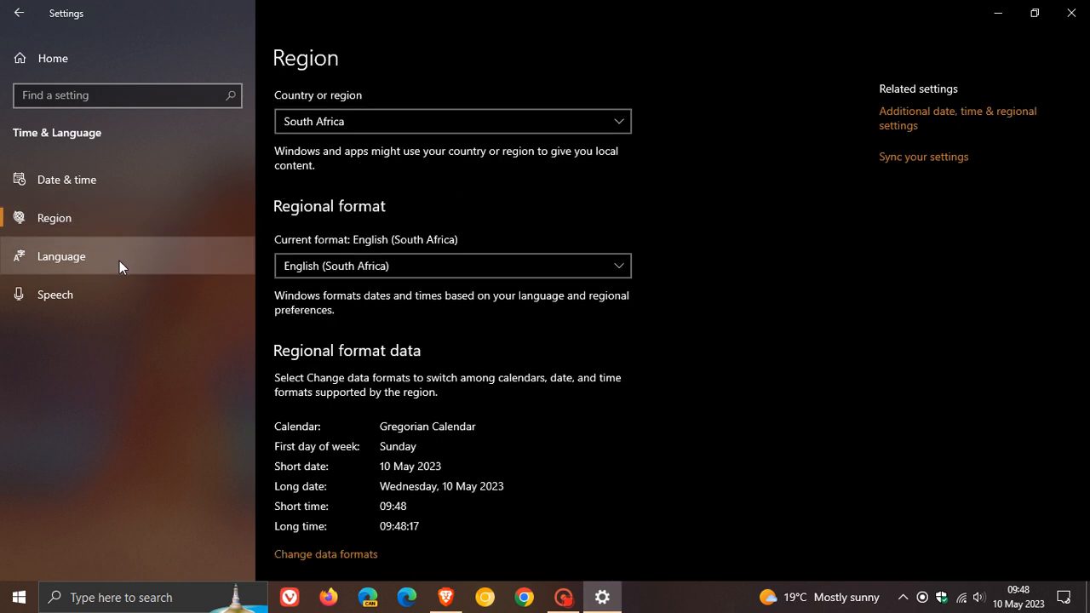
click(60, 255)
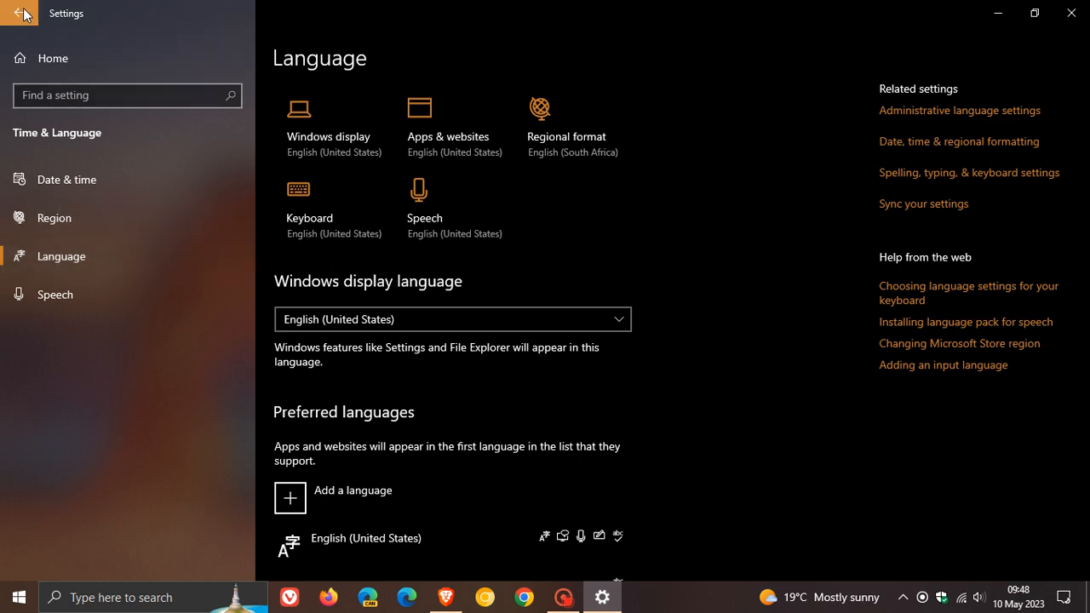
Open Accounts > Sync your settings to confirm syncing is off
click(21, 13)
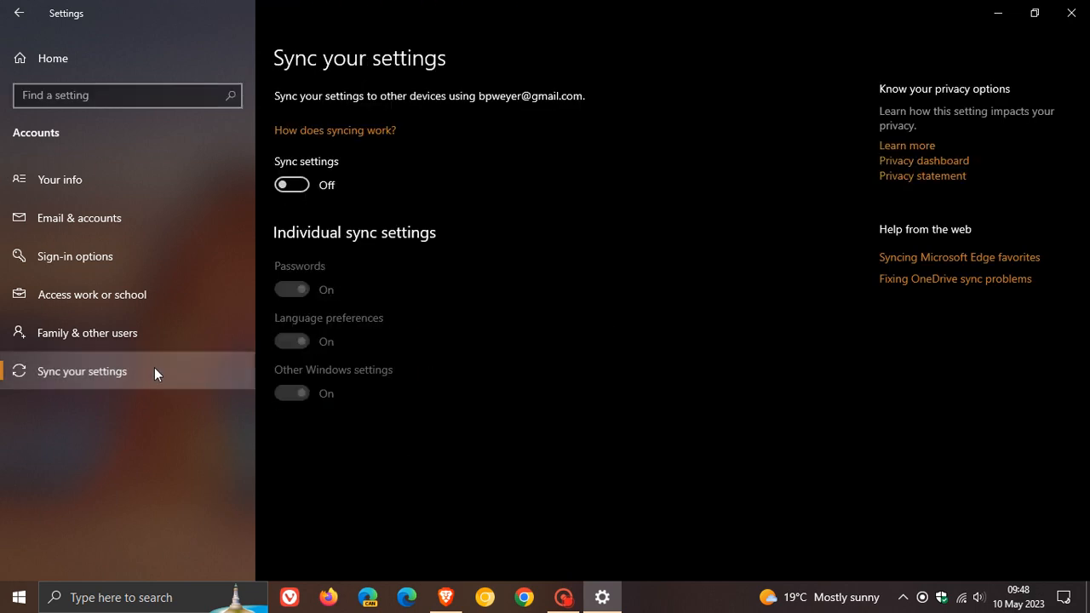
mouse_move(337, 346)
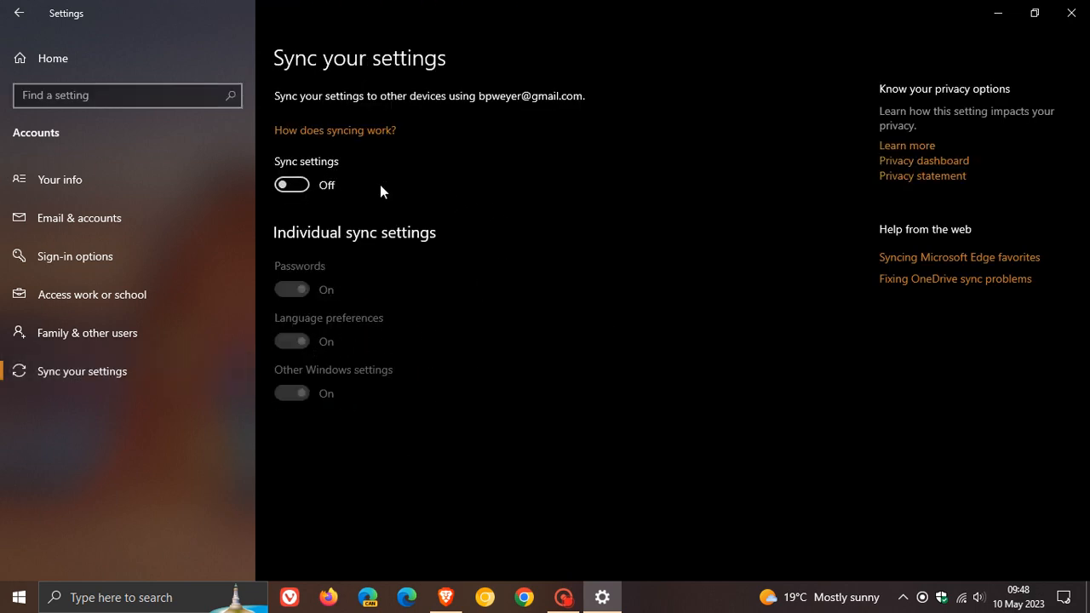
mouse_move(798, 419)
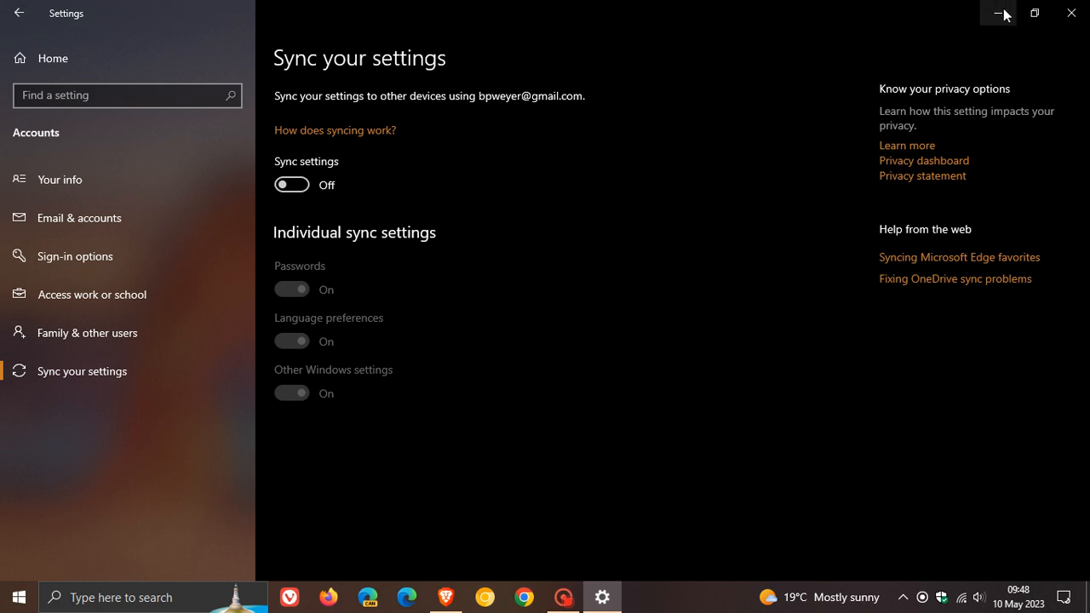
mouse_move(998, 14)
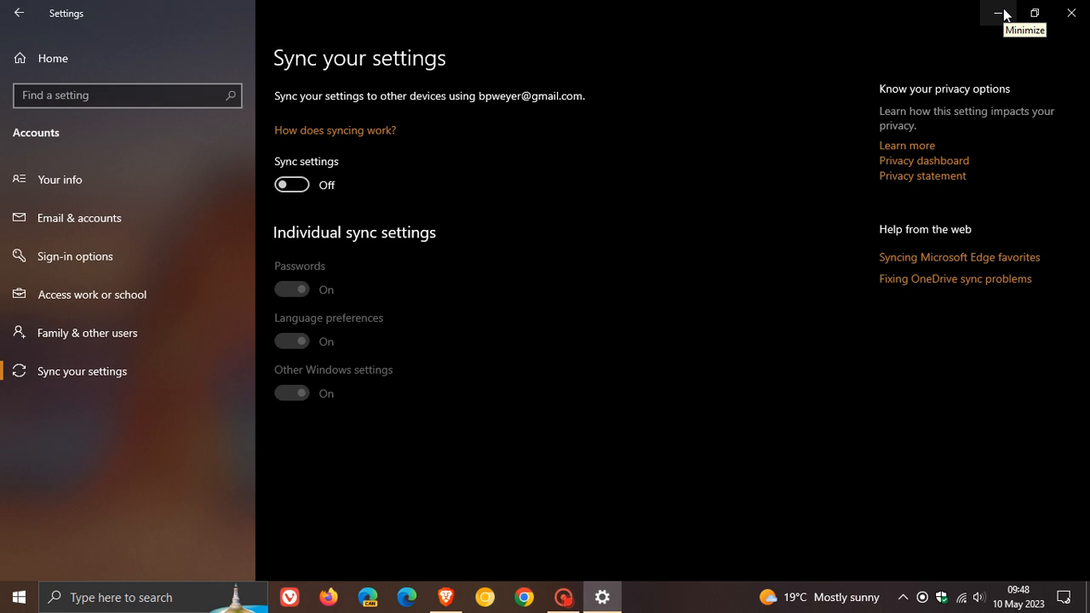
Minimize Settings and search the taskbar for 'windows PowerShell'
click(1000, 13)
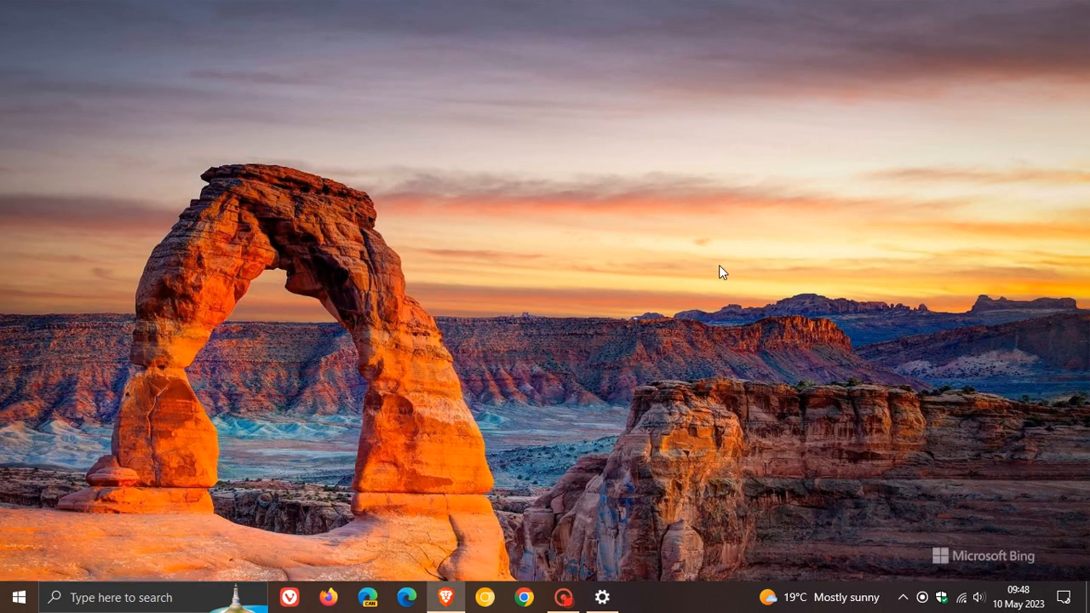
mouse_move(709, 374)
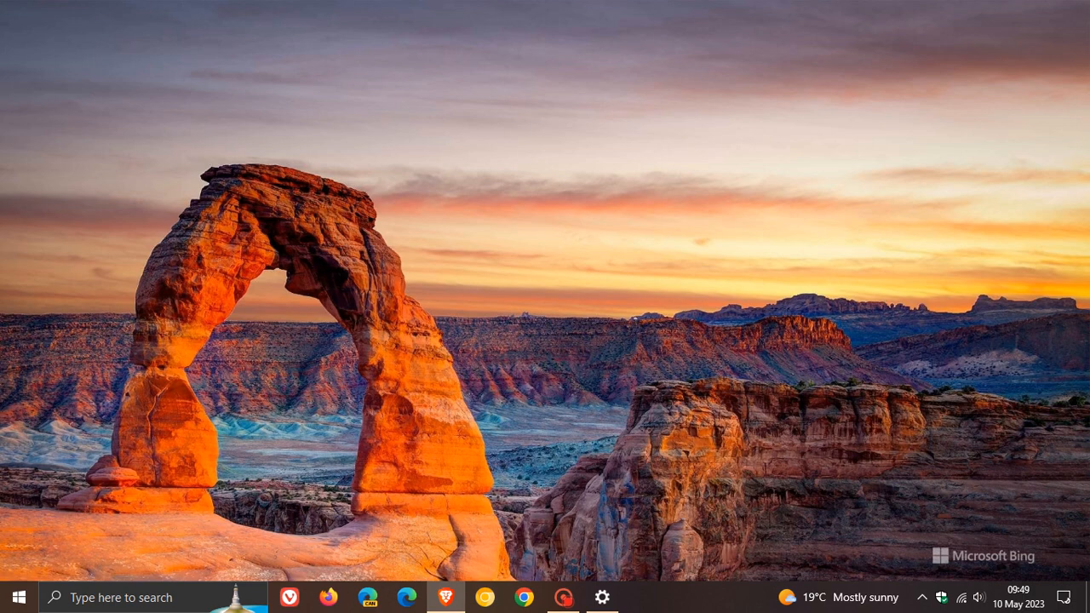
mouse_move(409, 388)
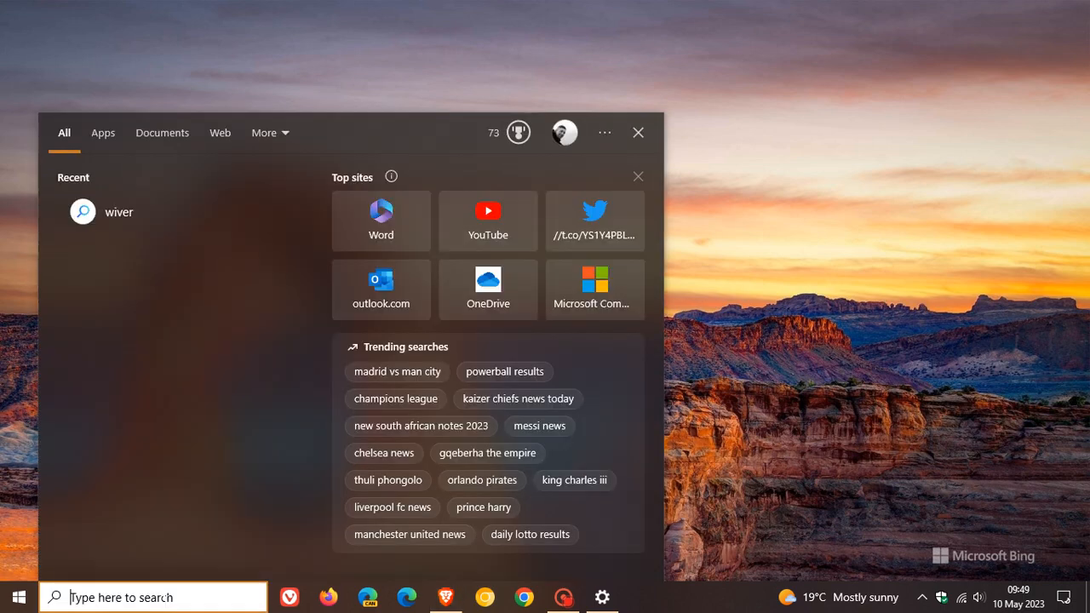
text(windows PowerShell)
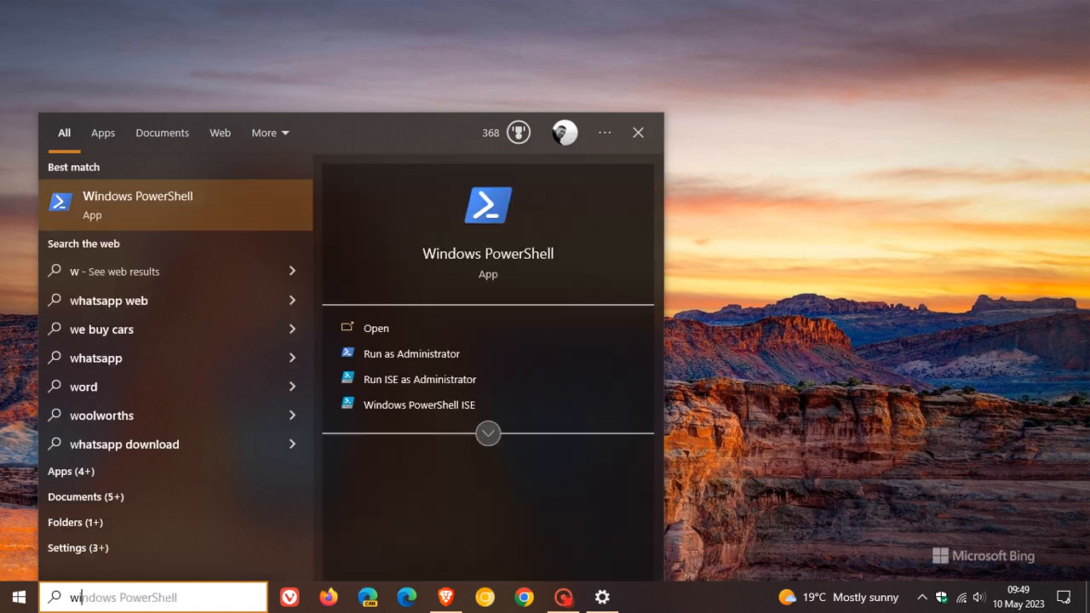
Search for winver.exe and launch it to show OS Build 19045.2965
text(winver.exe)
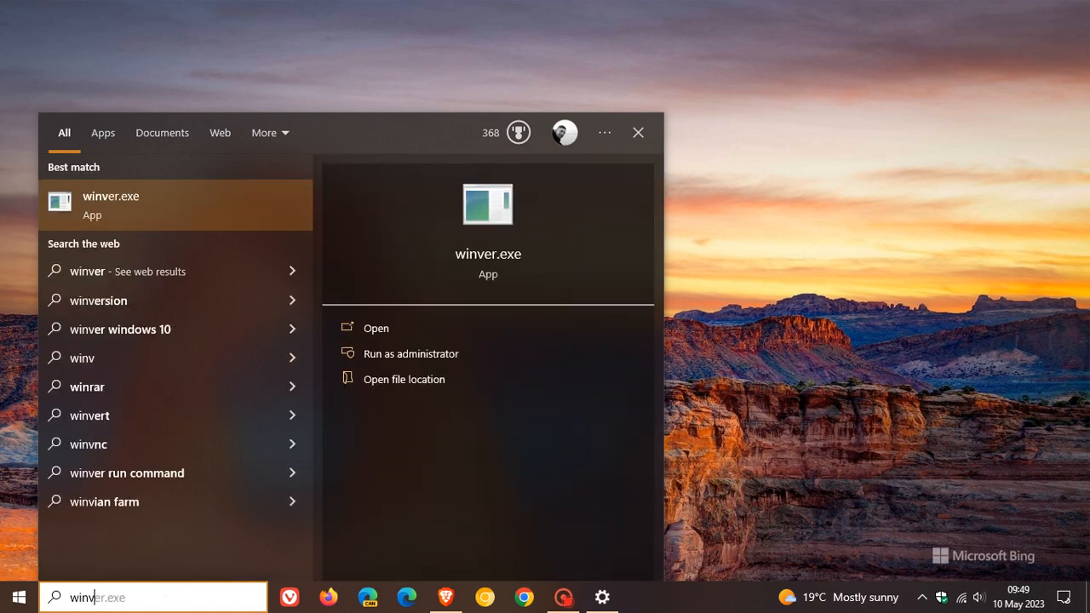
click(376, 328)
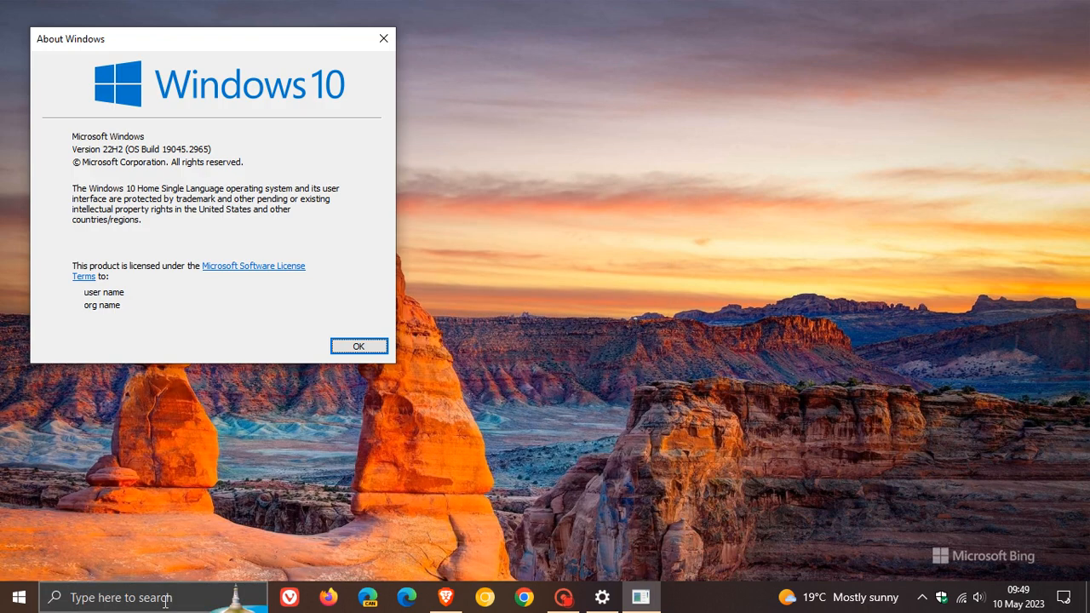
mouse_move(227, 374)
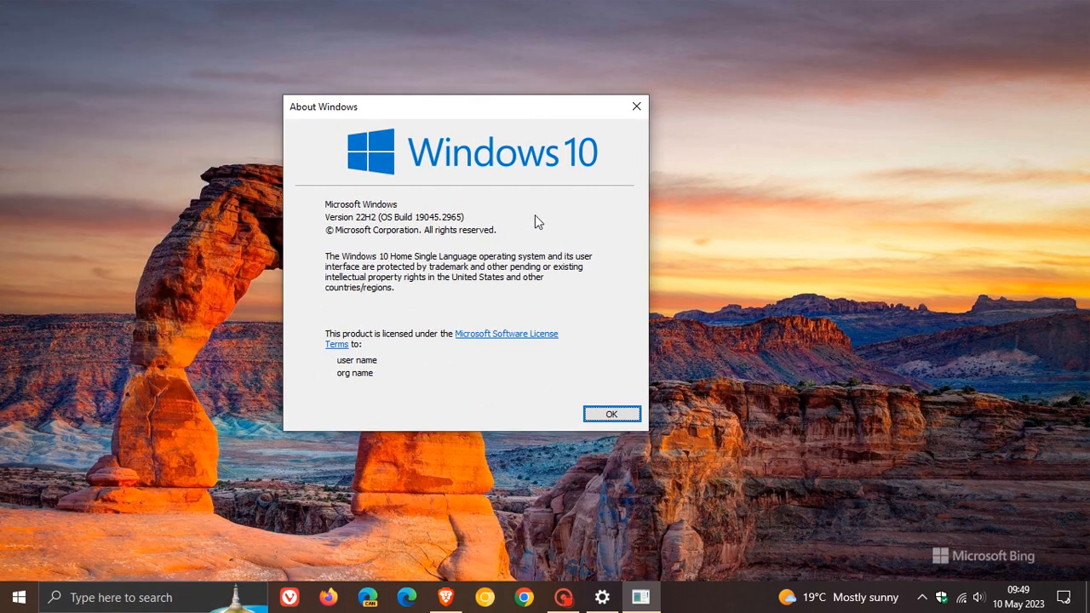
mouse_move(405, 246)
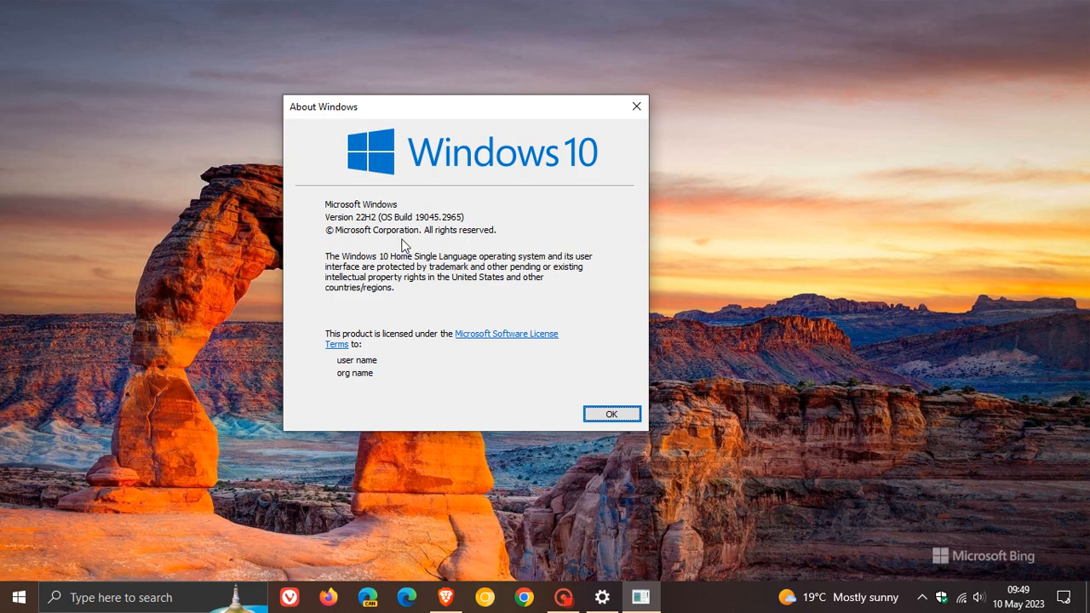
mouse_move(438, 233)
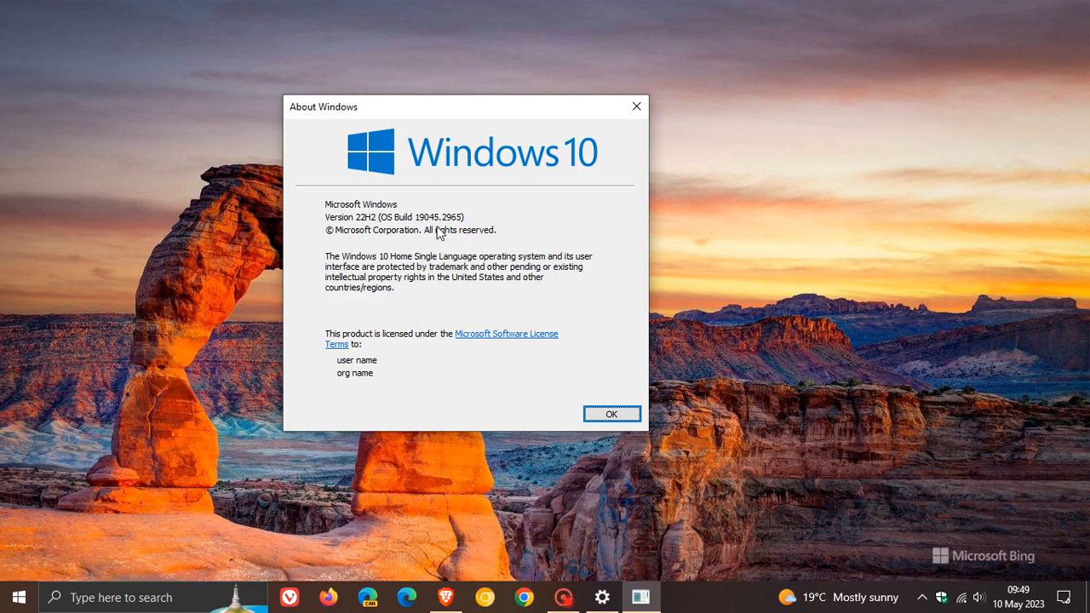
mouse_move(407, 210)
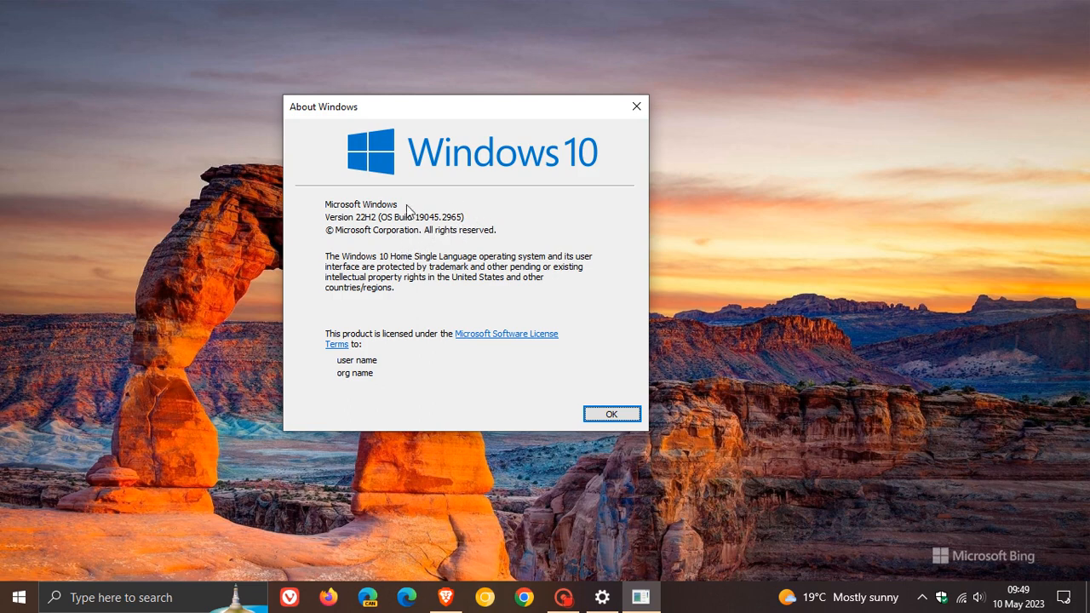
mouse_move(372, 222)
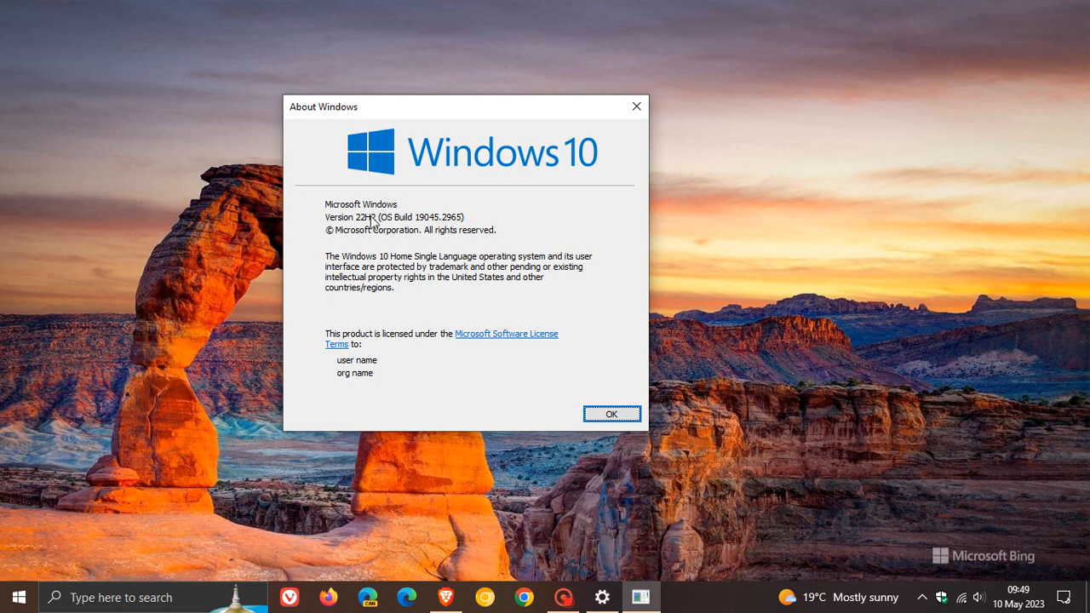
mouse_move(550, 291)
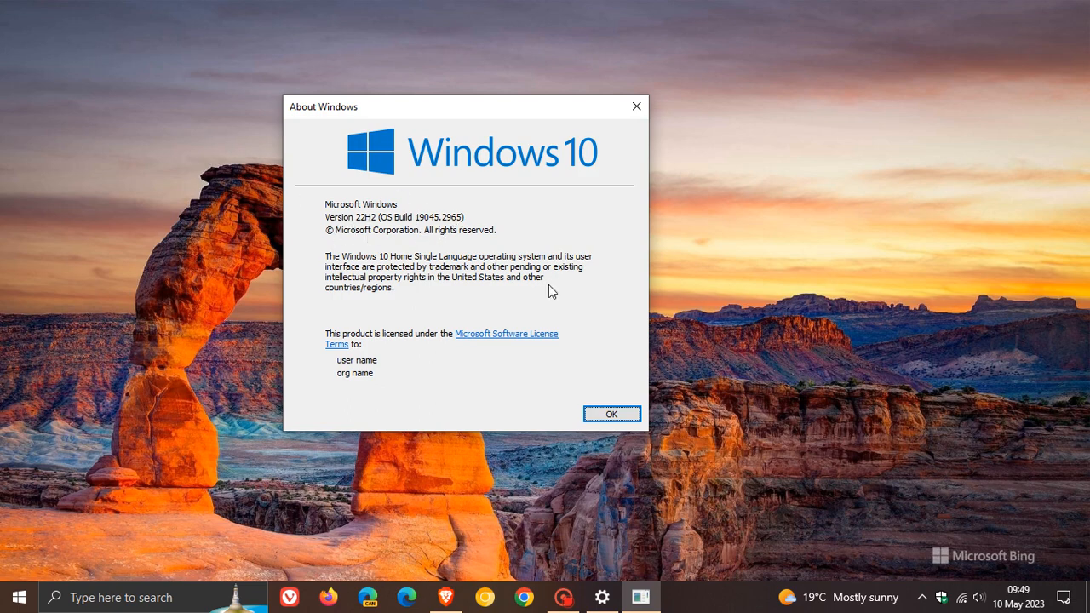
Dismiss the About Windows dialog with OK
click(611, 414)
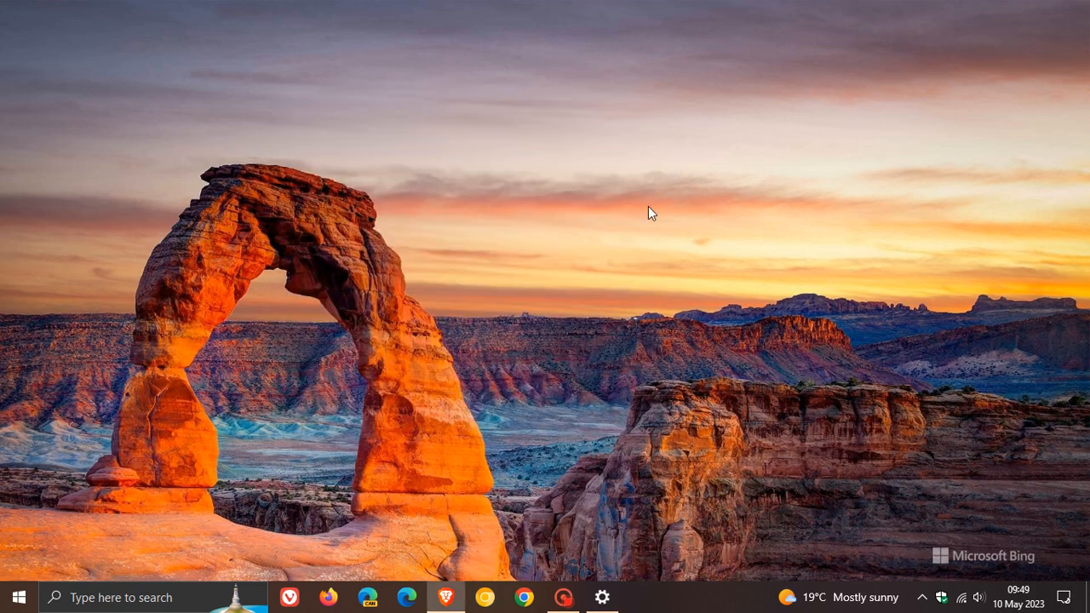
mouse_move(652, 164)
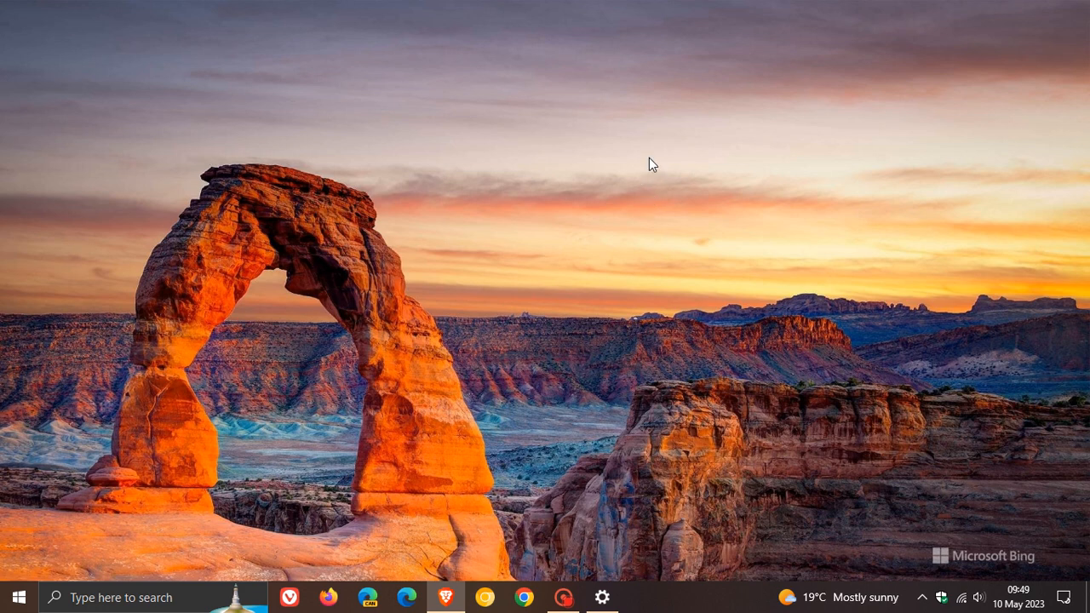
mouse_move(664, 195)
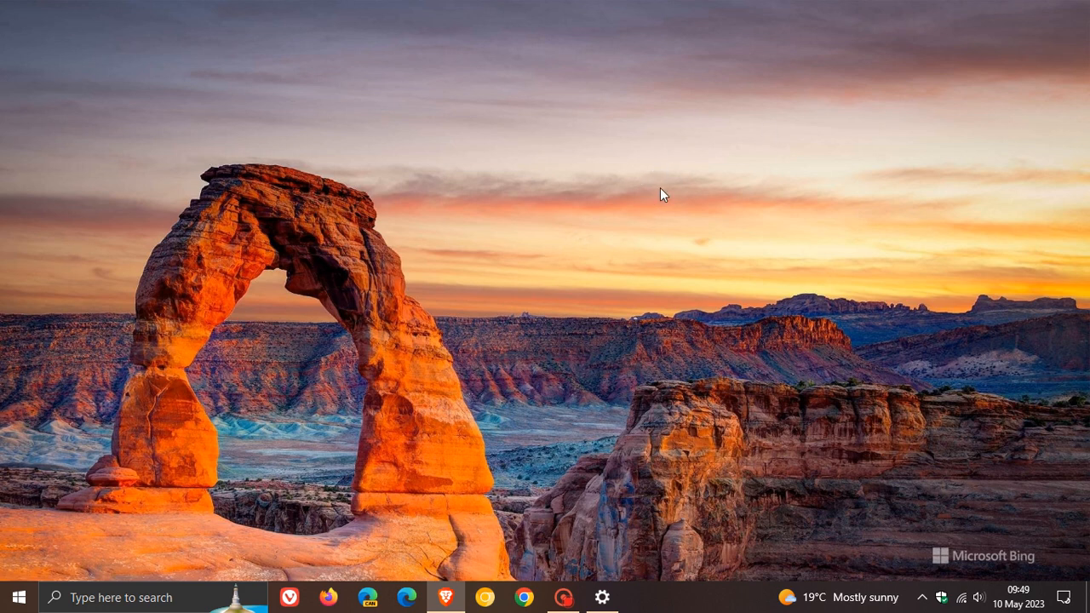